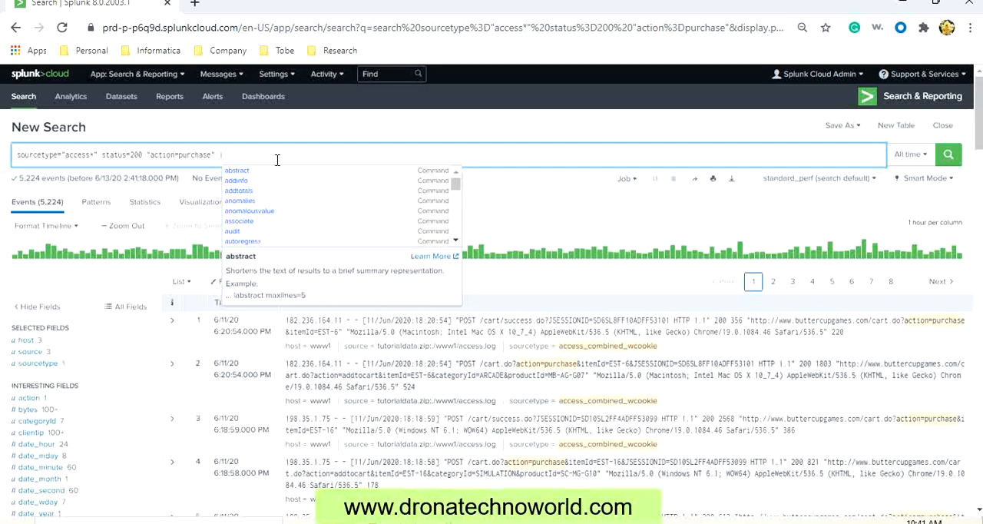
- Run the purchase search with a bare '| top' command, hitting the 'No fields were specified' error
text(top)
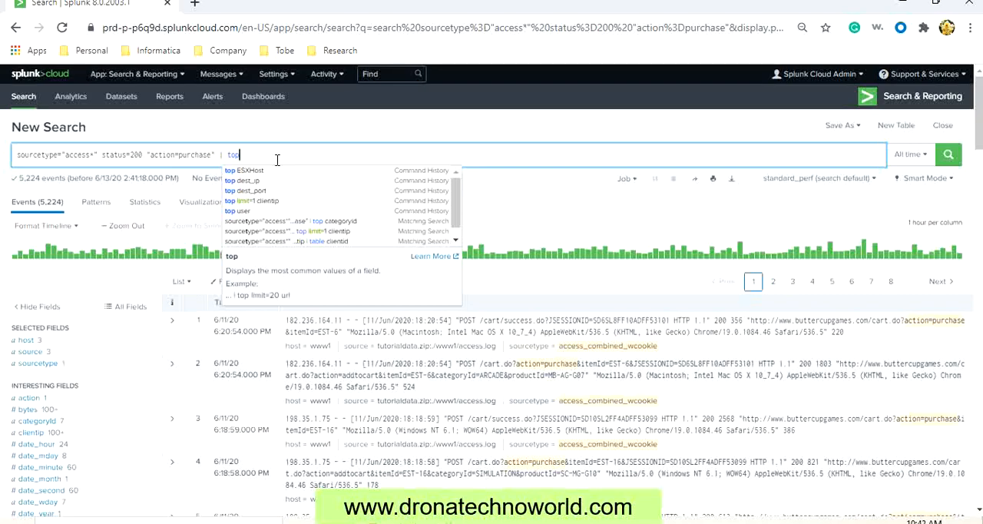
click(949, 154)
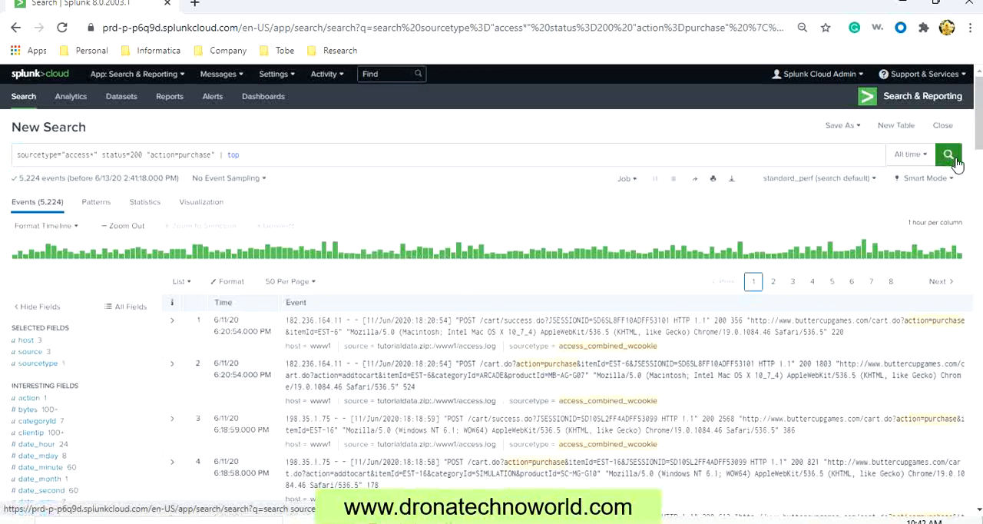
click(949, 153)
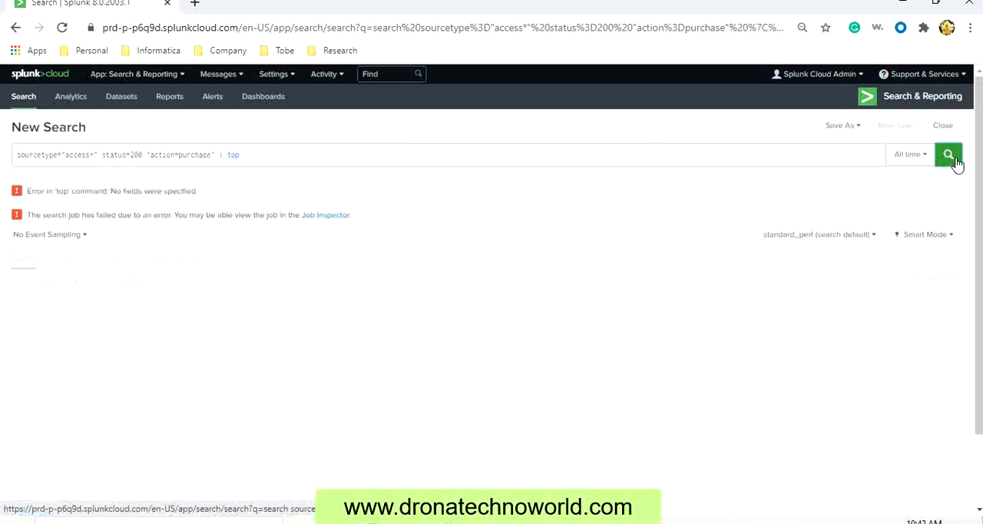
click(949, 154)
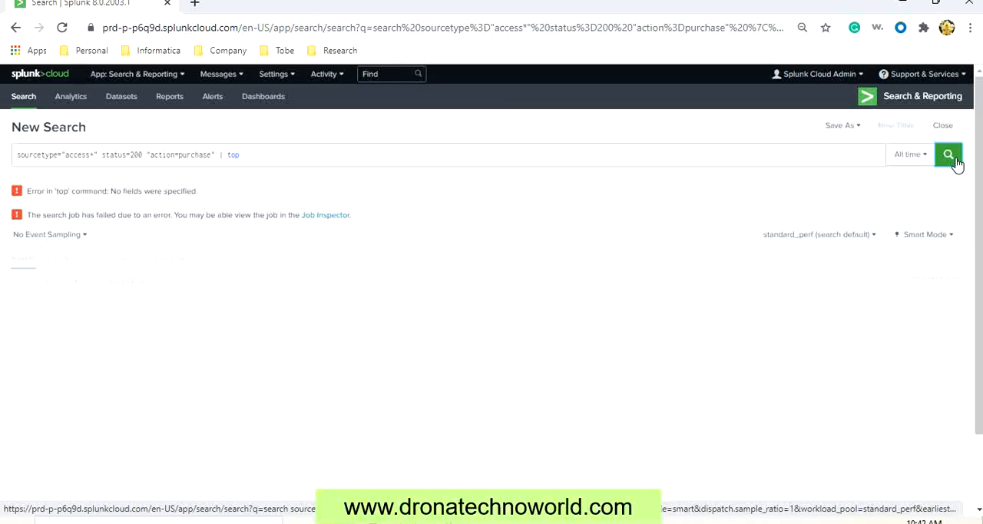
click(275, 153)
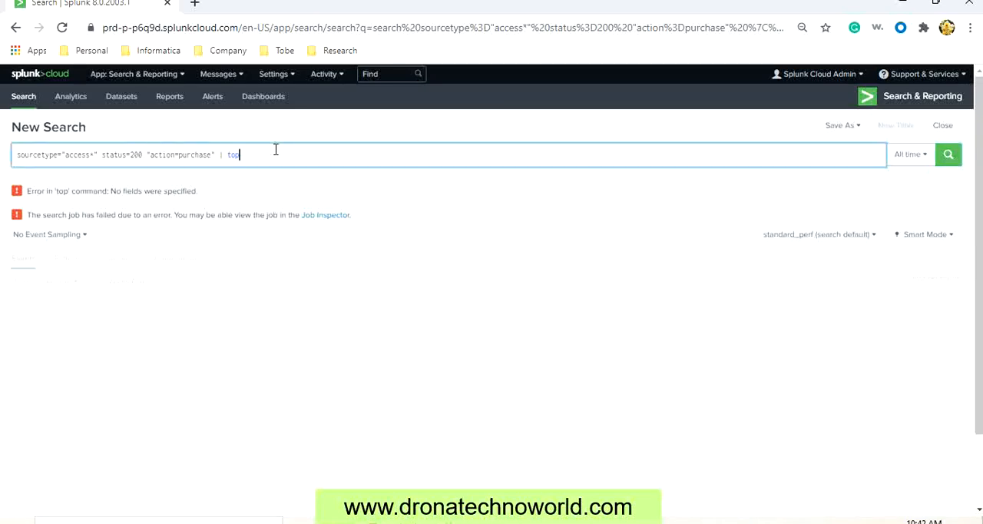
- Run '| top categoryId' to get the seven purchase categories with counts and percents
text(categoryId)
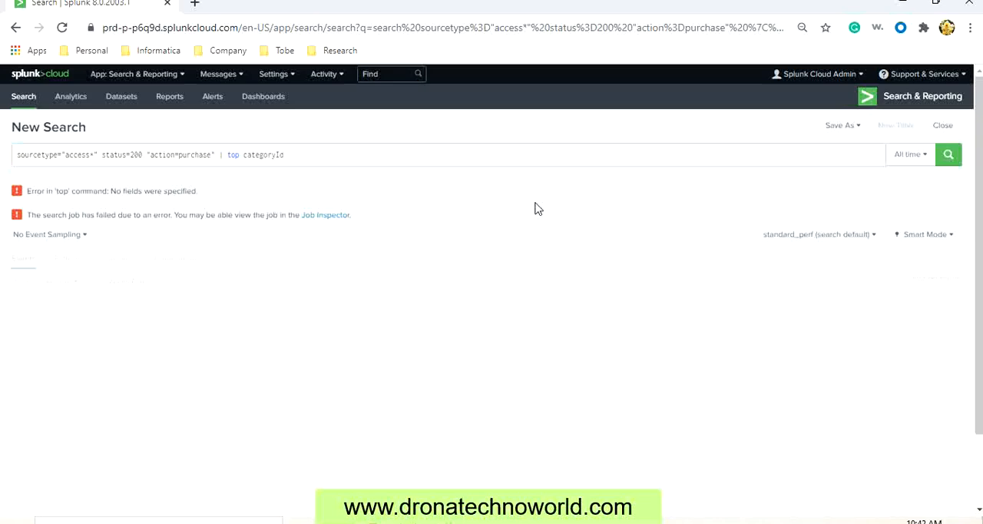
click(949, 154)
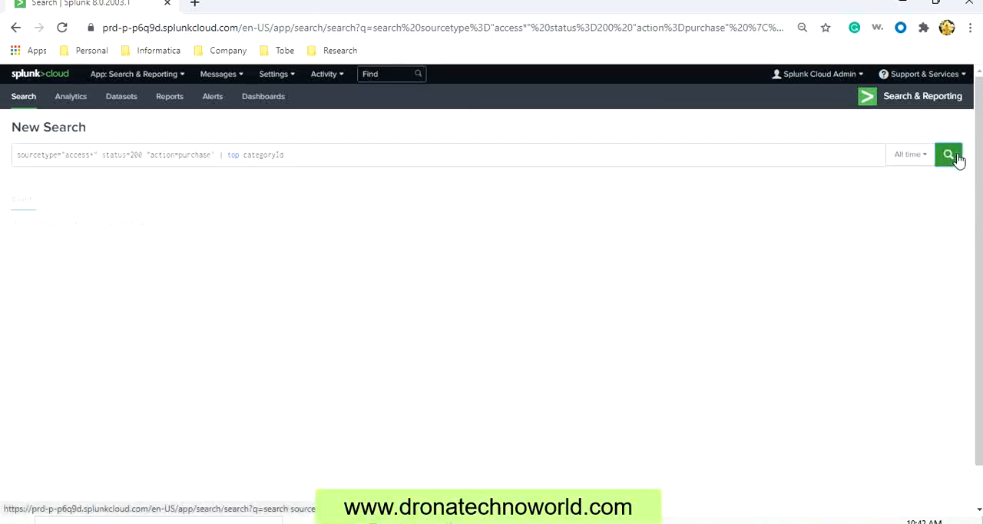
click(949, 154)
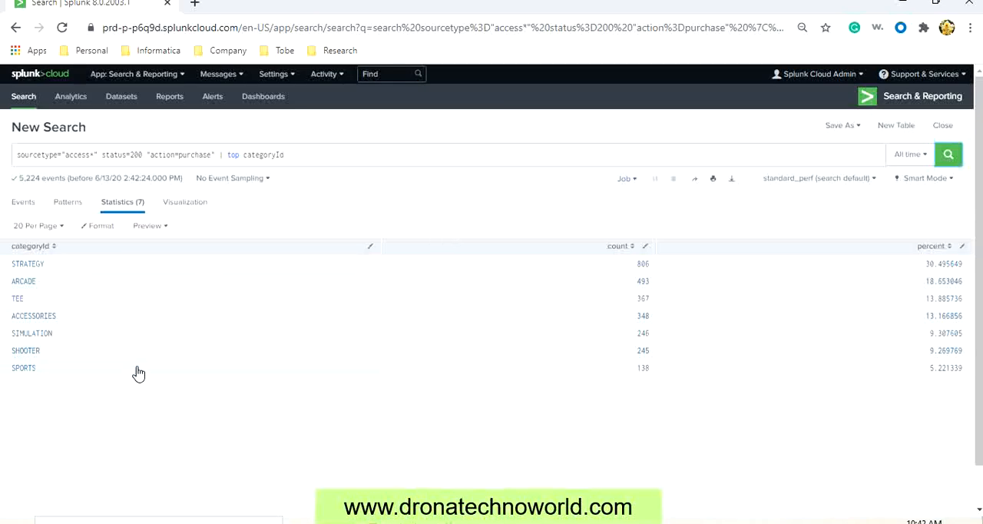
mouse_move(142, 268)
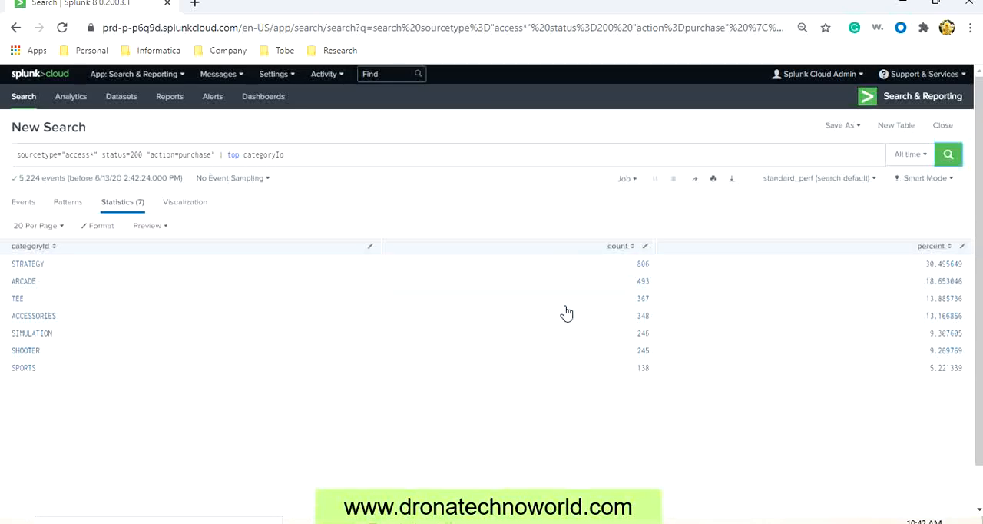
mouse_move(113, 364)
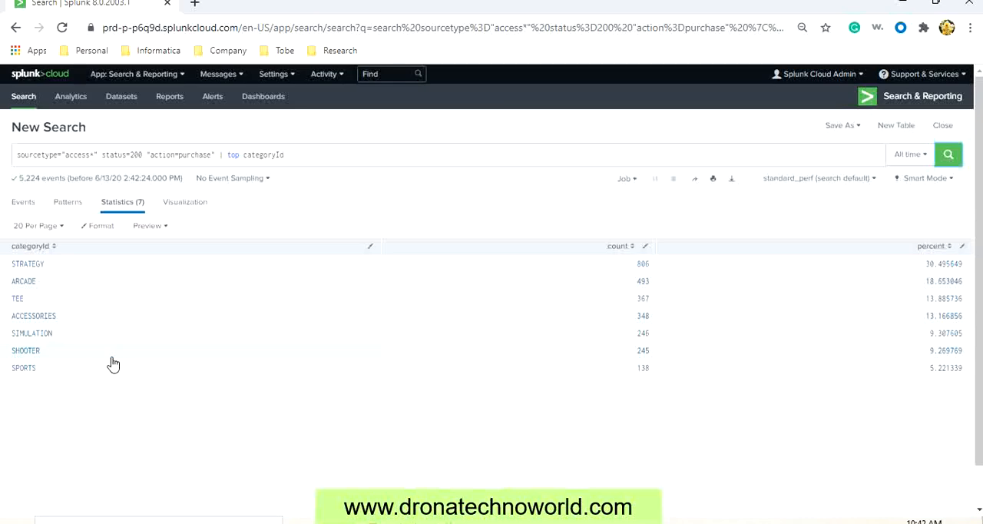
mouse_move(915, 280)
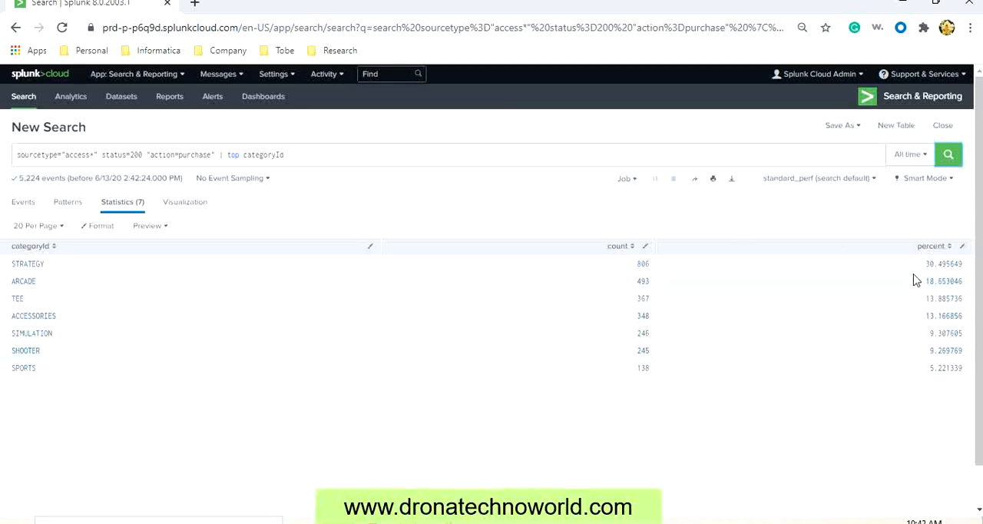
mouse_move(488, 279)
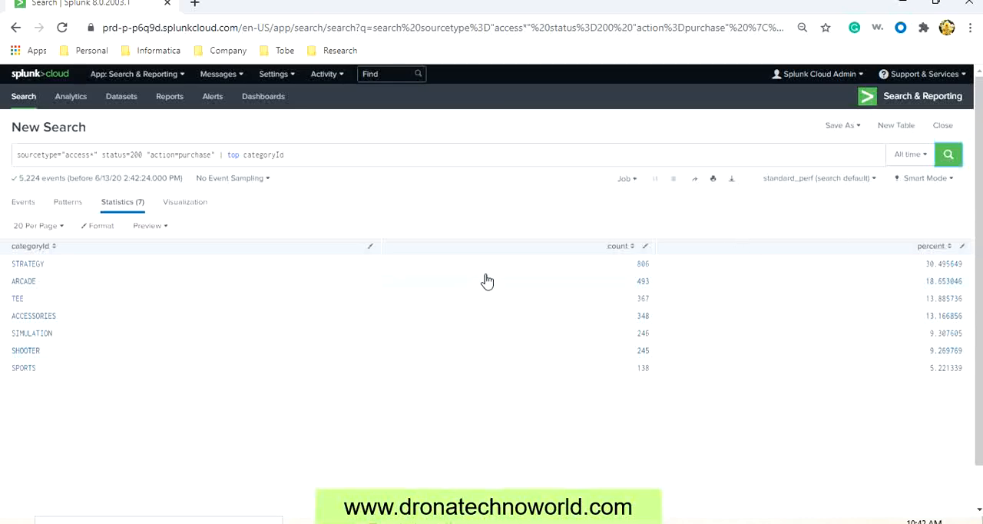
mouse_move(443, 309)
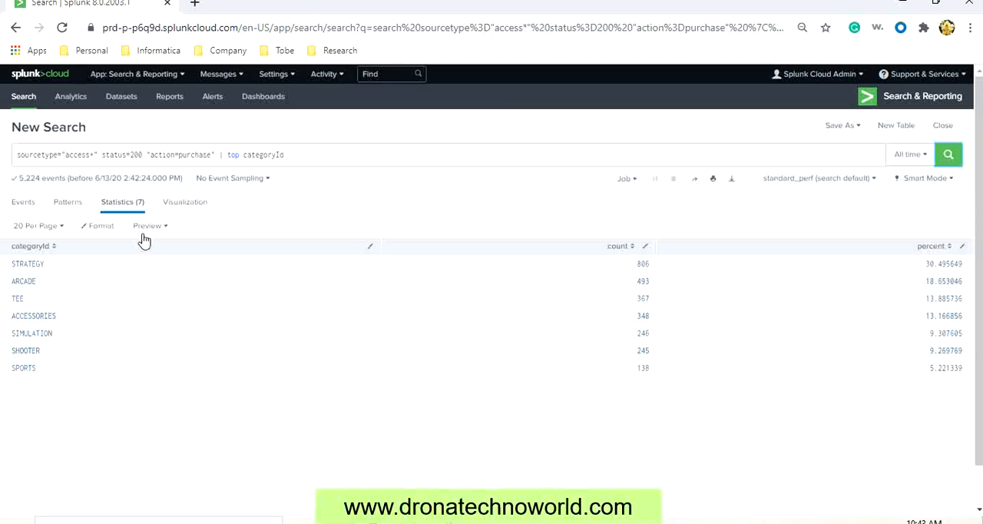
mouse_move(129, 242)
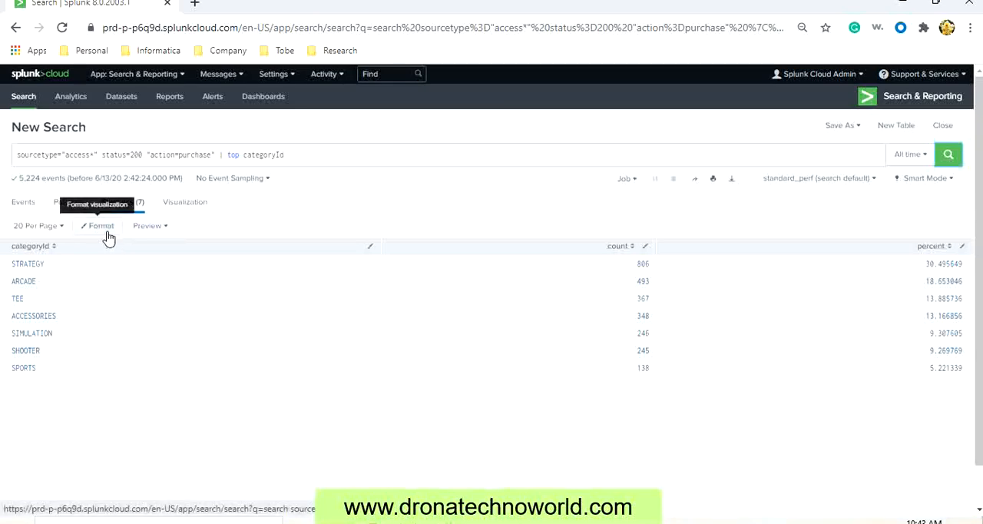
click(101, 225)
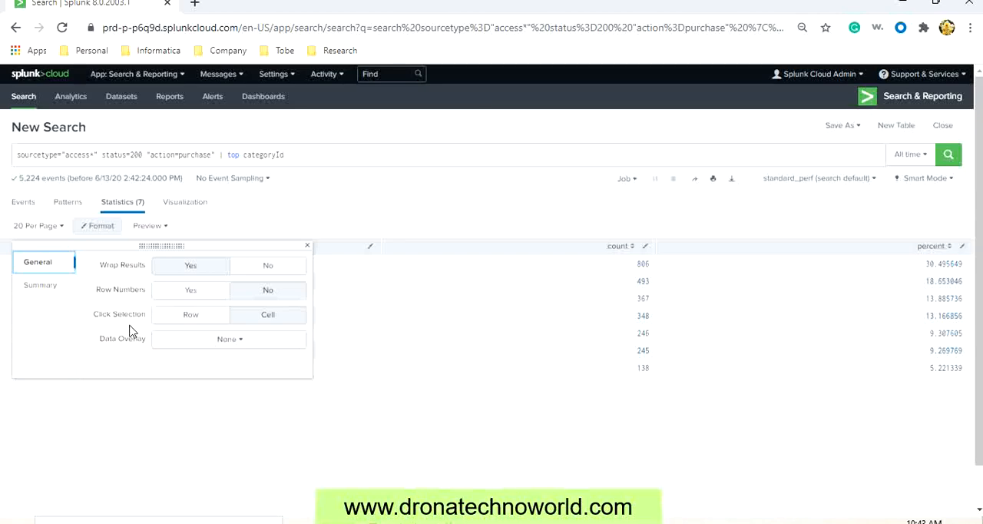
click(147, 224)
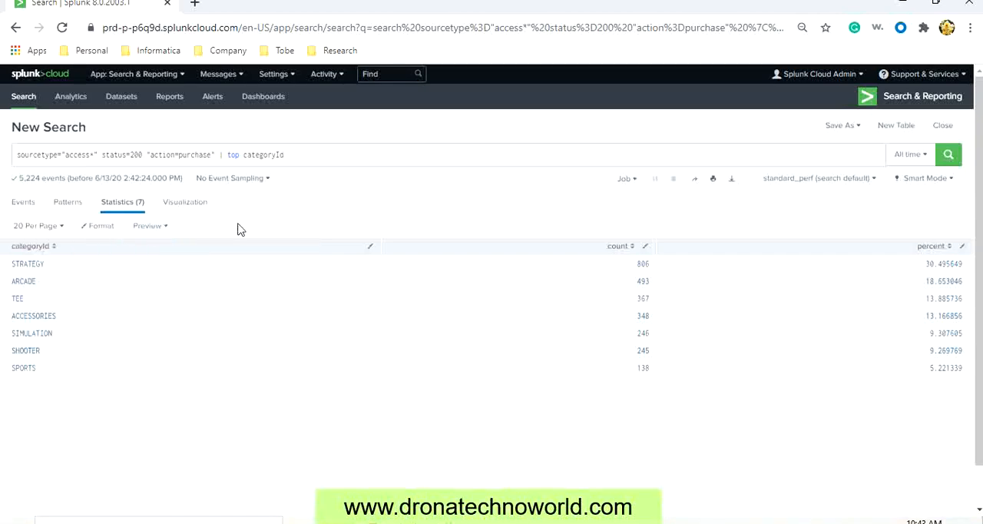
mouse_move(227, 227)
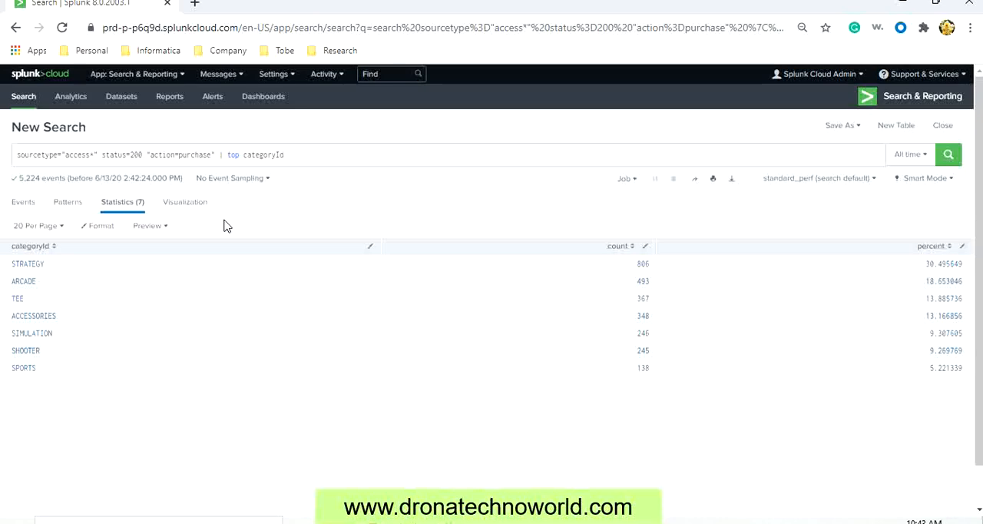
mouse_move(185, 201)
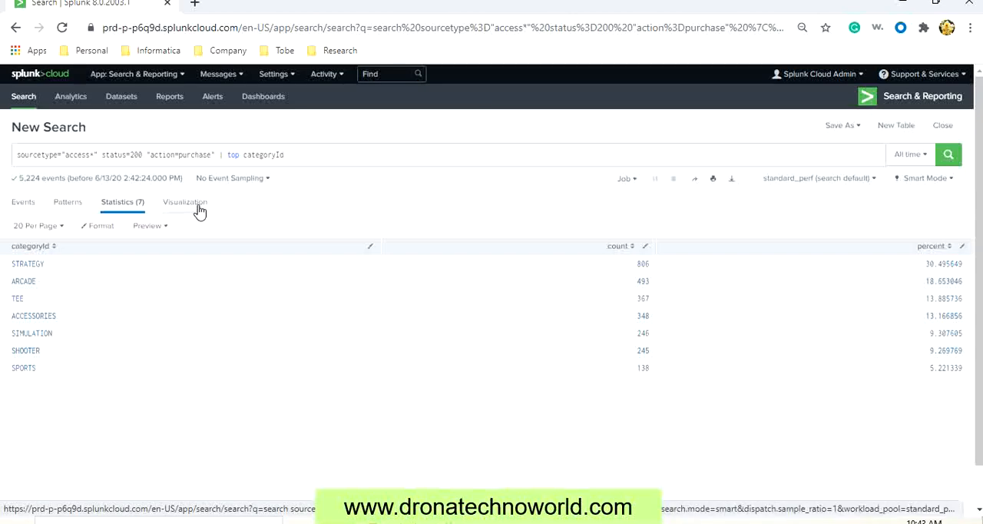
- Switch to the Visualization view to render the categoryId results as a pie chart
click(184, 203)
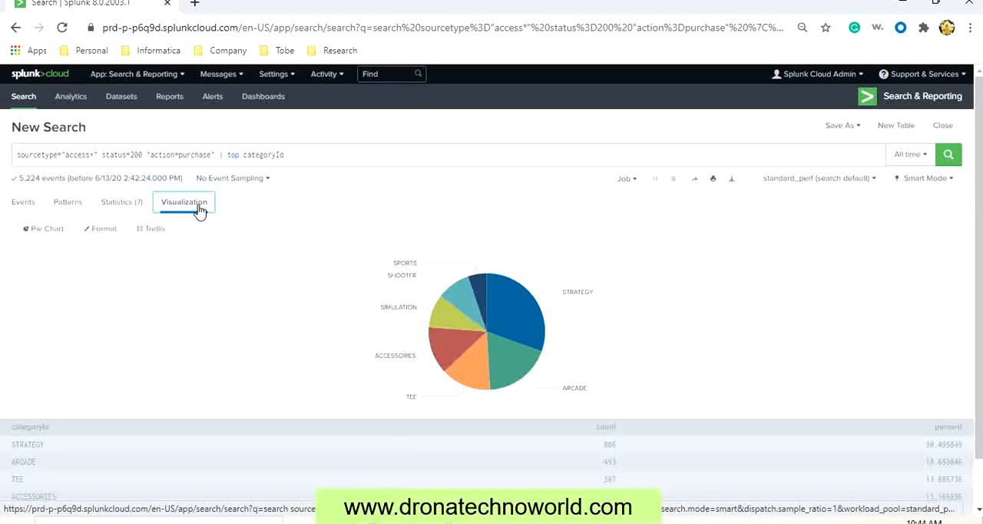
mouse_move(141, 224)
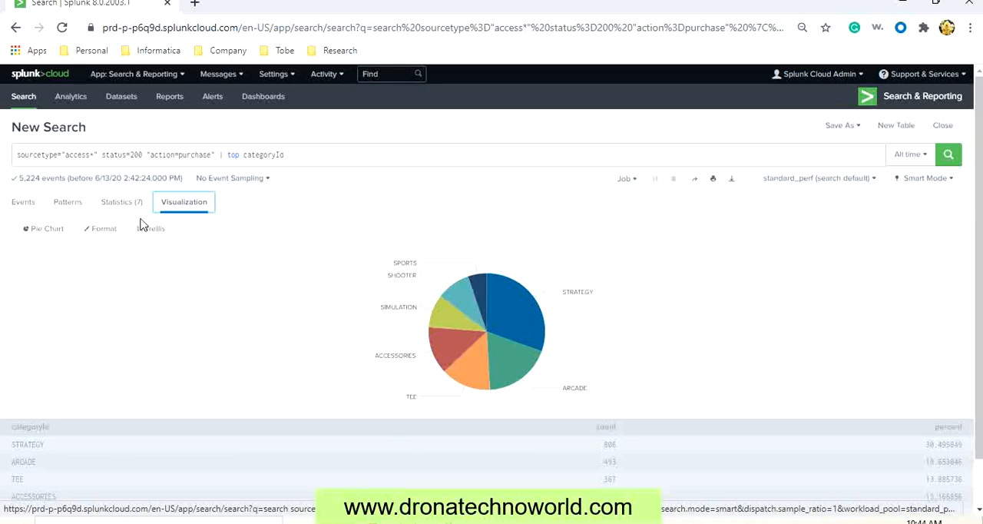
mouse_move(99, 228)
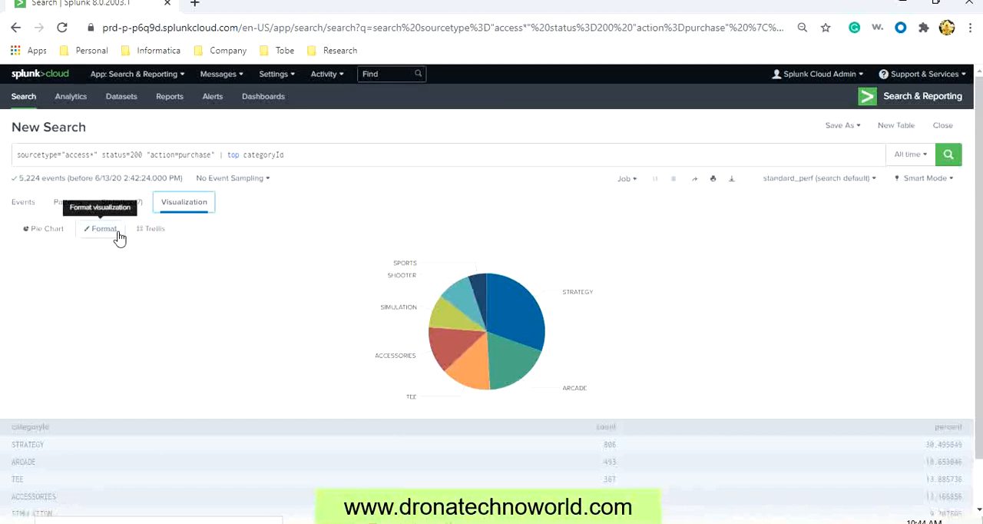
click(105, 227)
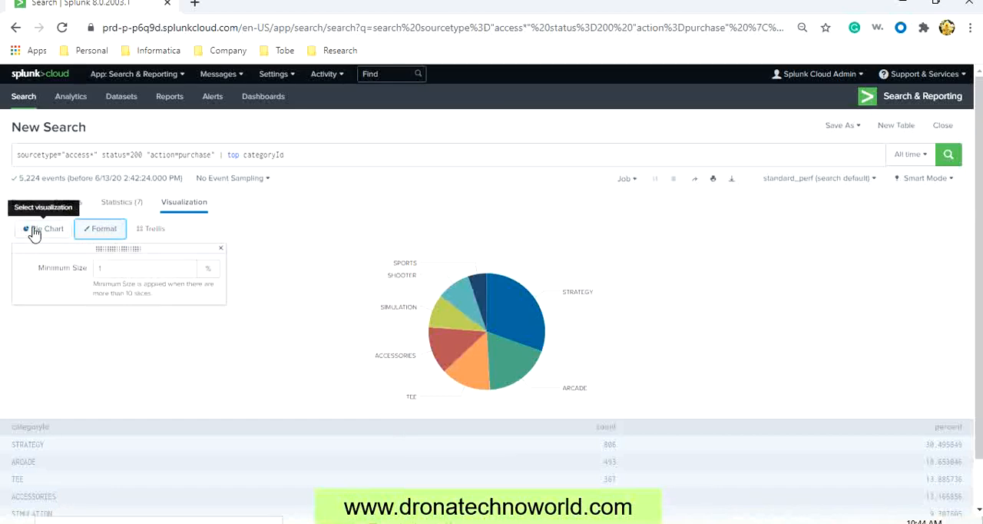
click(46, 228)
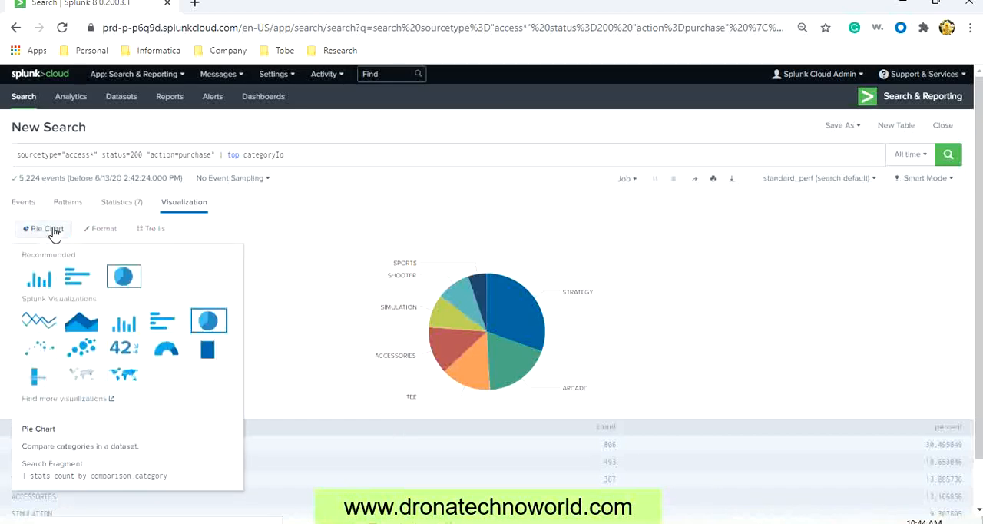
mouse_move(77, 276)
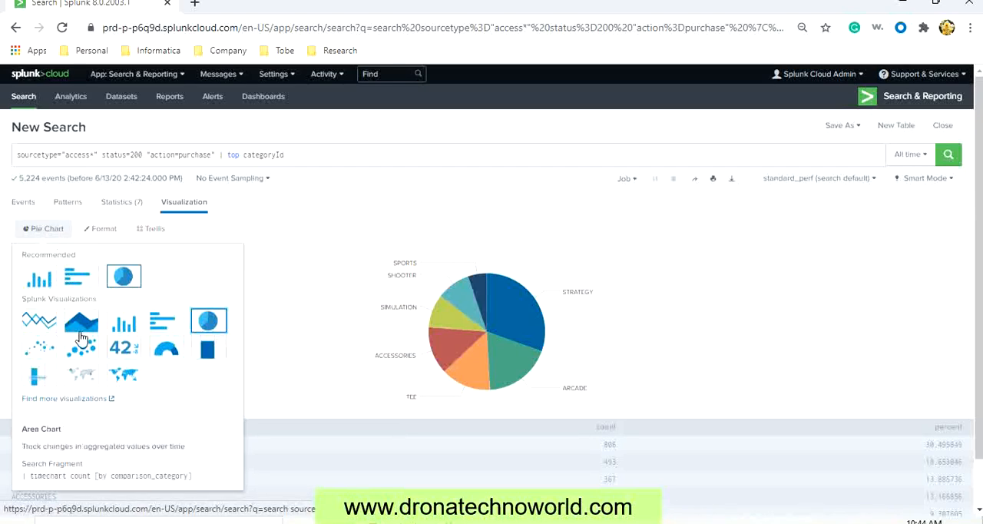
mouse_move(65, 279)
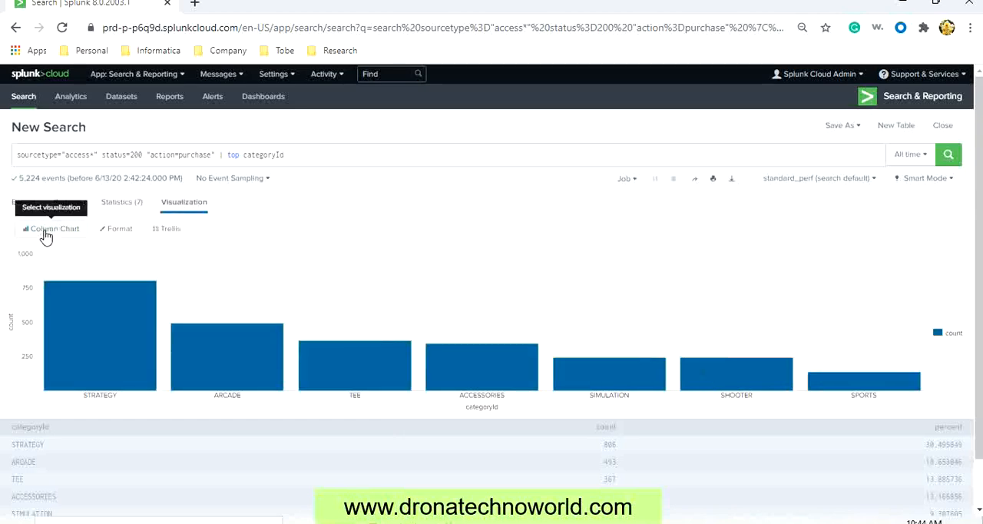
click(52, 228)
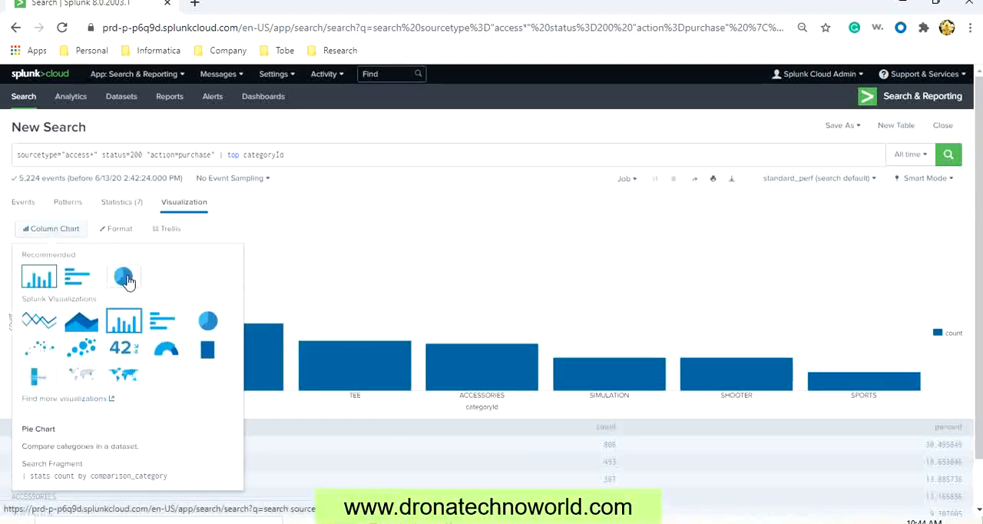
click(123, 277)
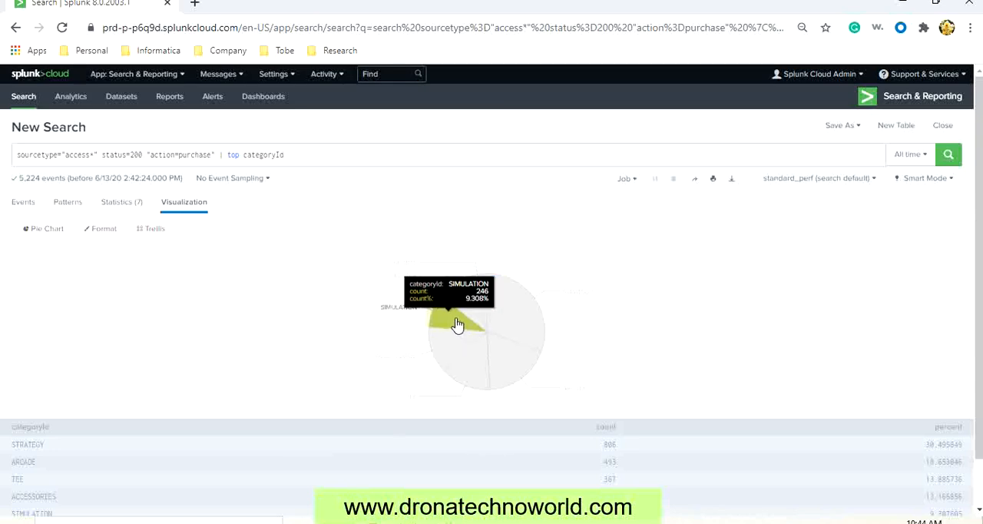
mouse_move(521, 344)
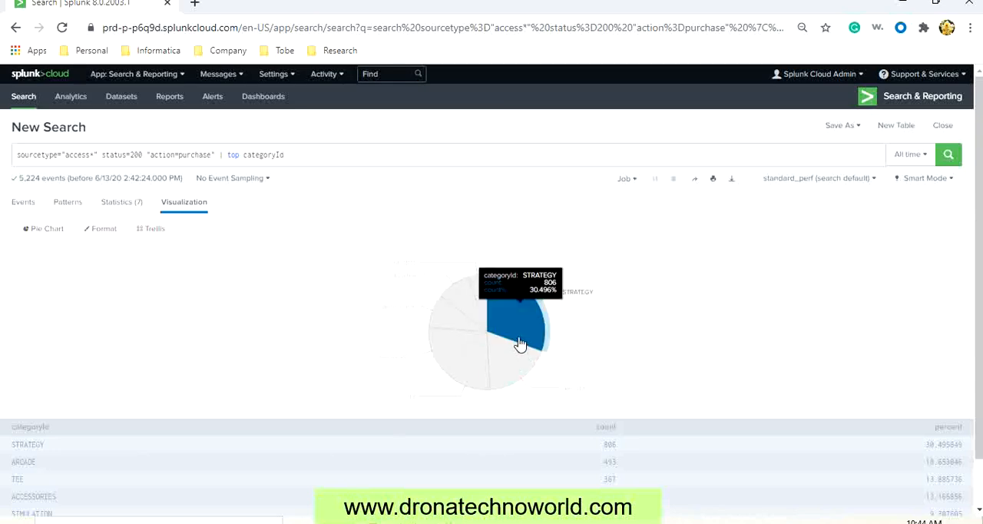
mouse_move(439, 347)
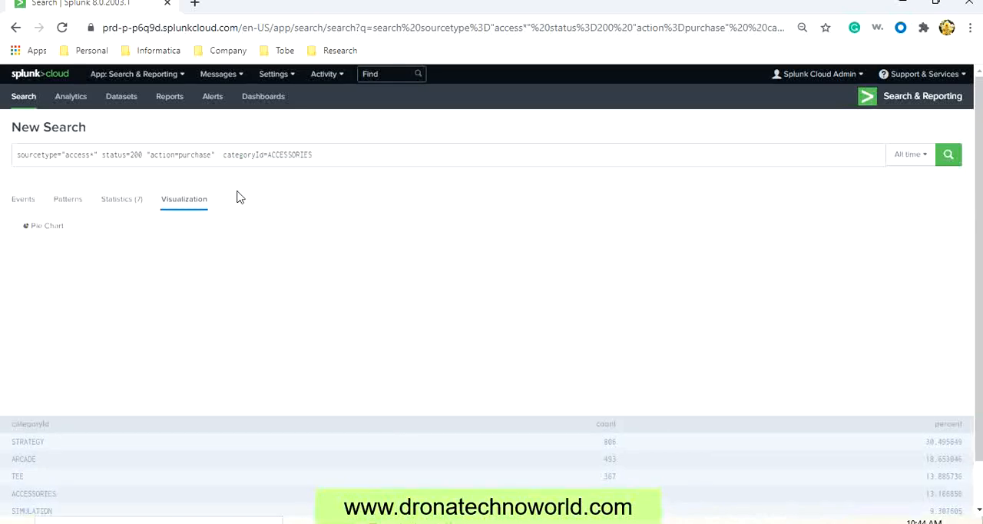
- Drill into the ACCESSORIES slice to list its 348 successful purchase events
click(34, 201)
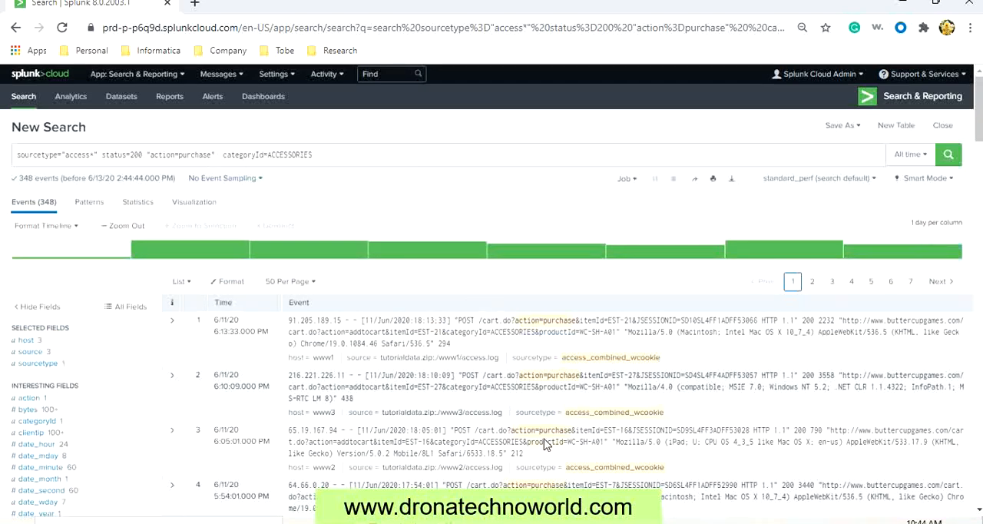
mouse_move(355, 240)
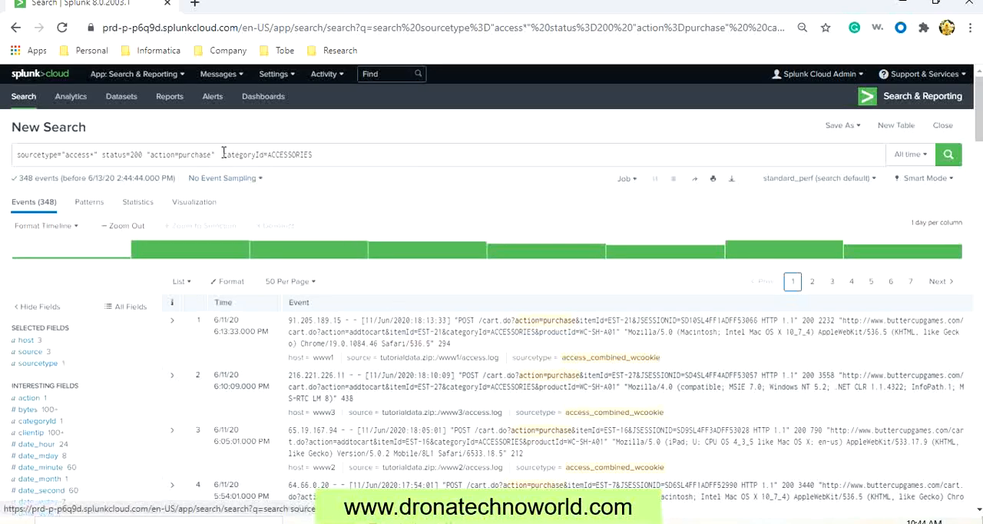
- Replace categoryId=ACCESSORIES with a bare '| stats' command counting every field across 5,224 events
double_click(268, 154)
text(|)
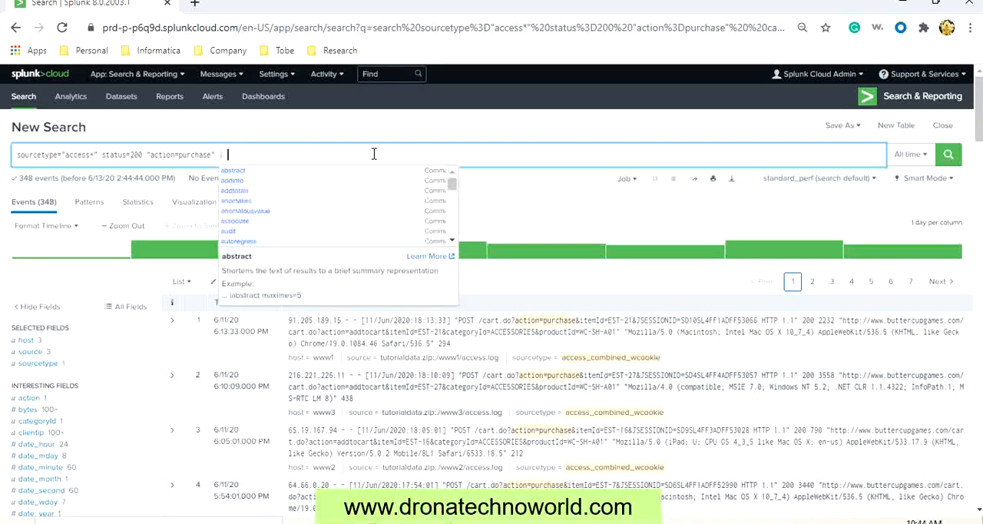
text(stats)
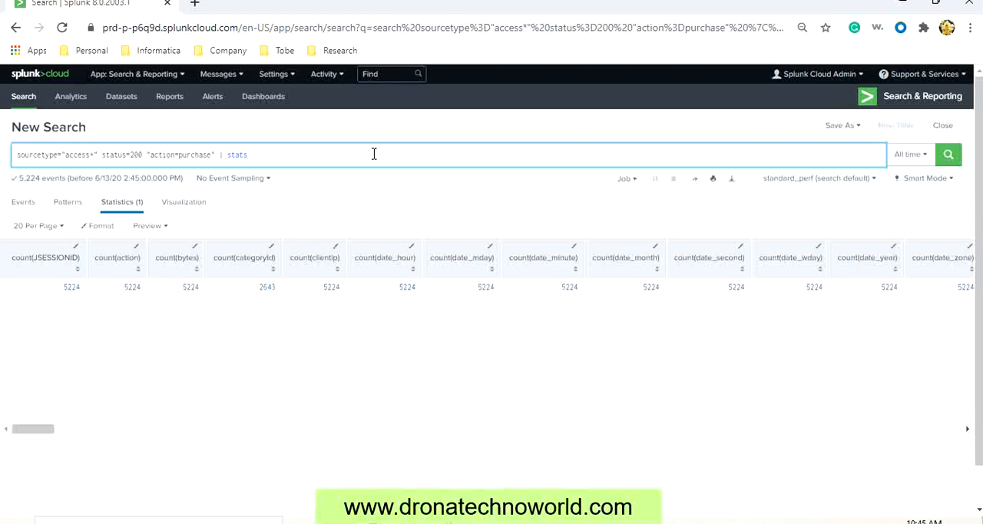
click(373, 154)
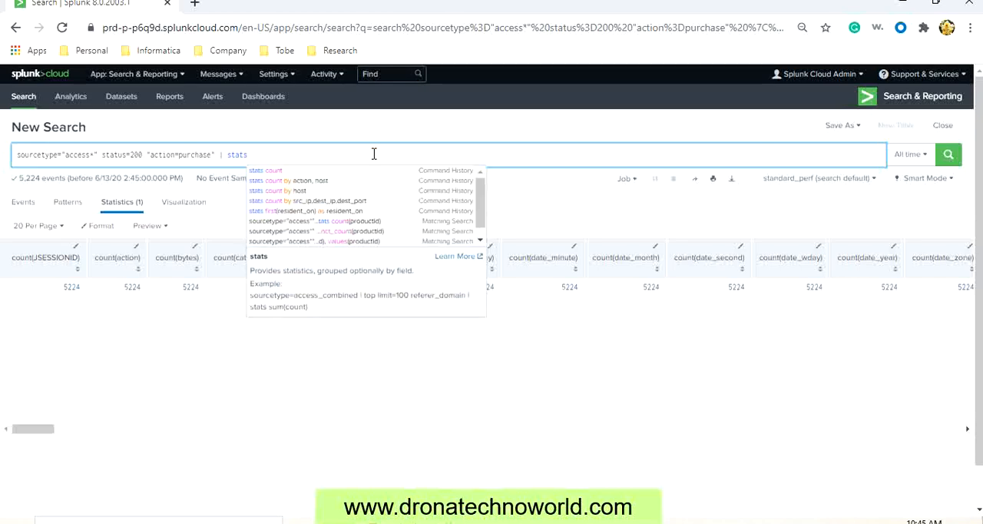
mouse_move(295, 170)
text( count()
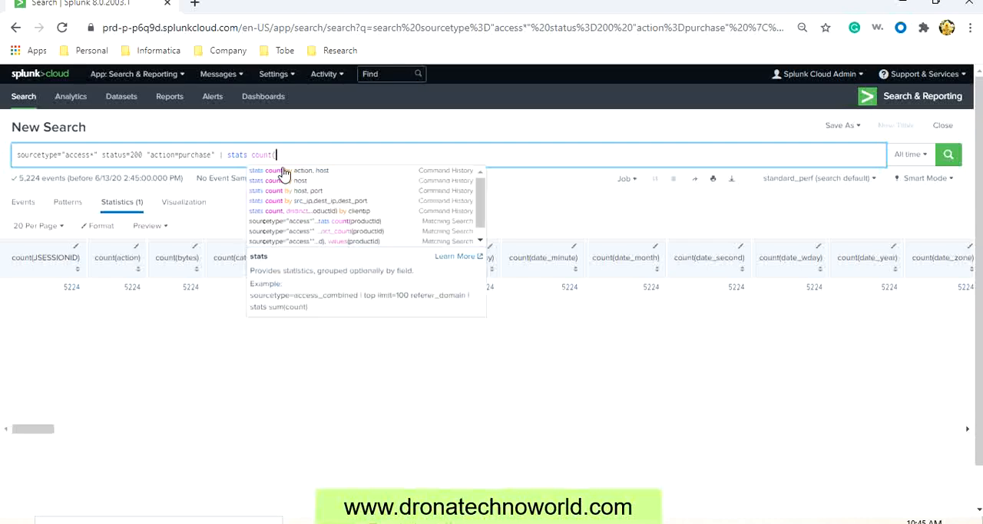
- Run stats count(productId) and distinct_count(productId), giving 2,641 purchases and 14 distinct products
text(produc)
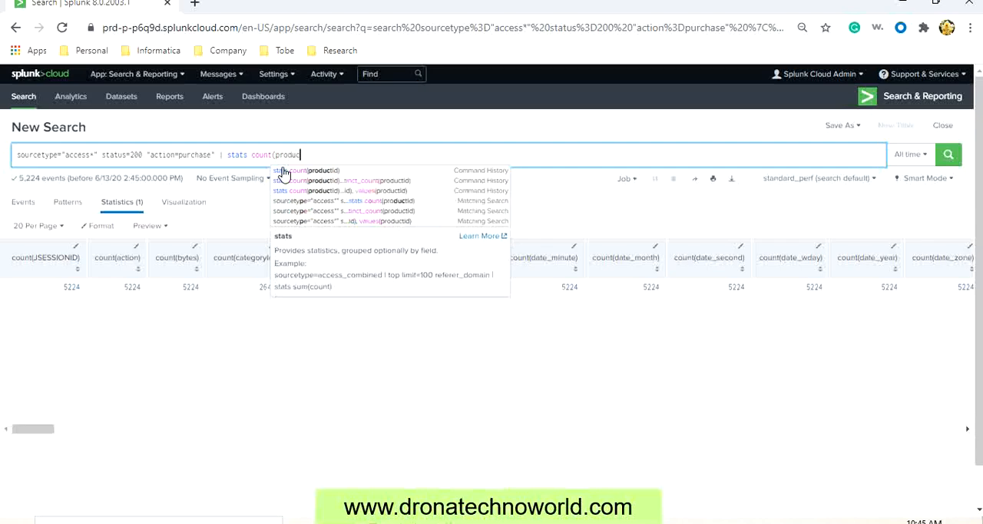
text(t:)
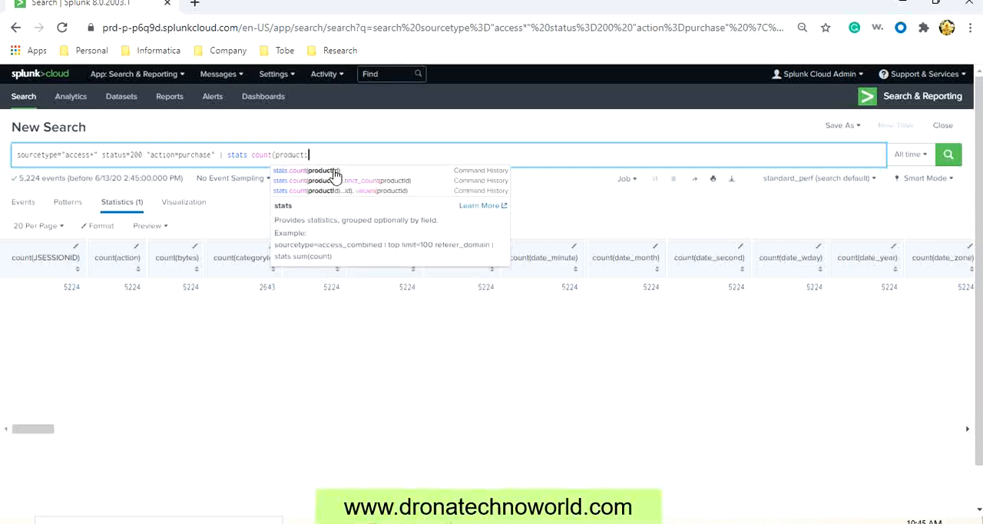
click(947, 154)
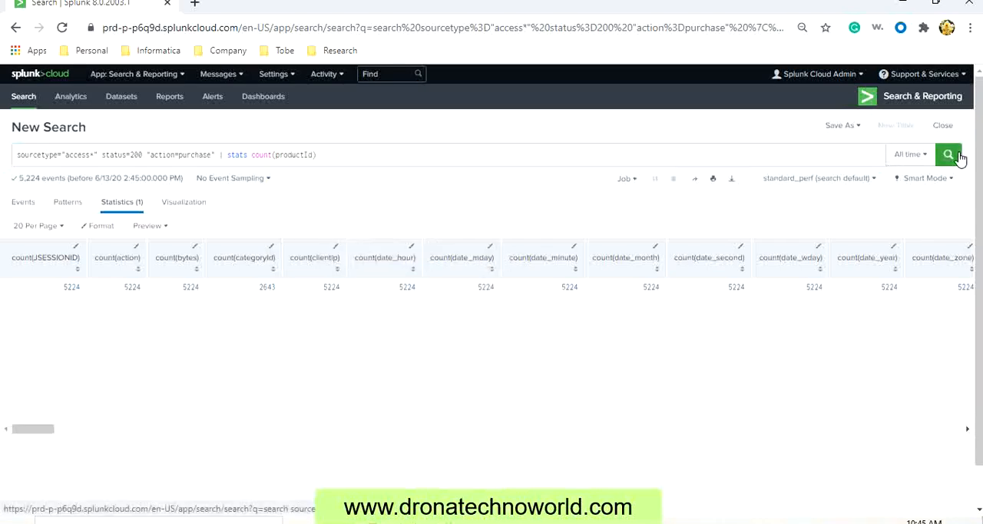
click(947, 154)
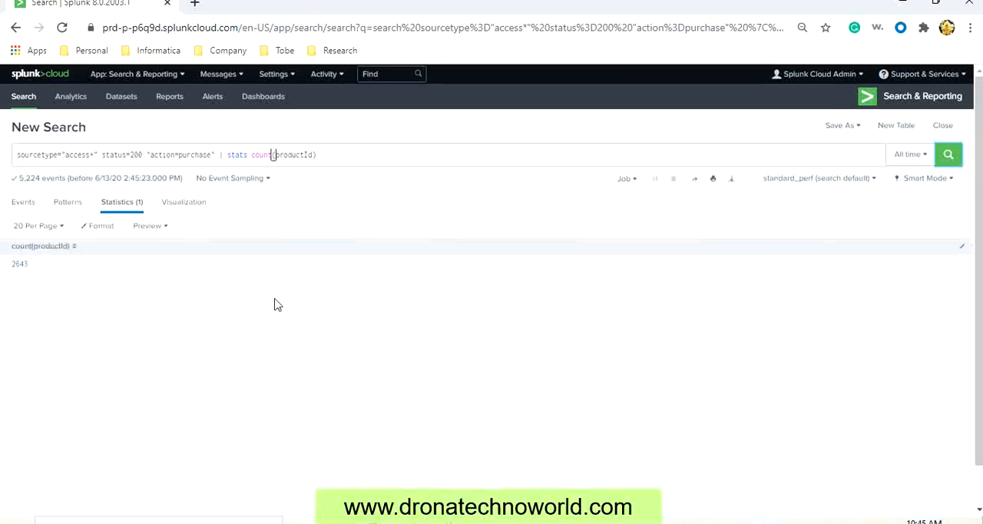
mouse_move(40, 281)
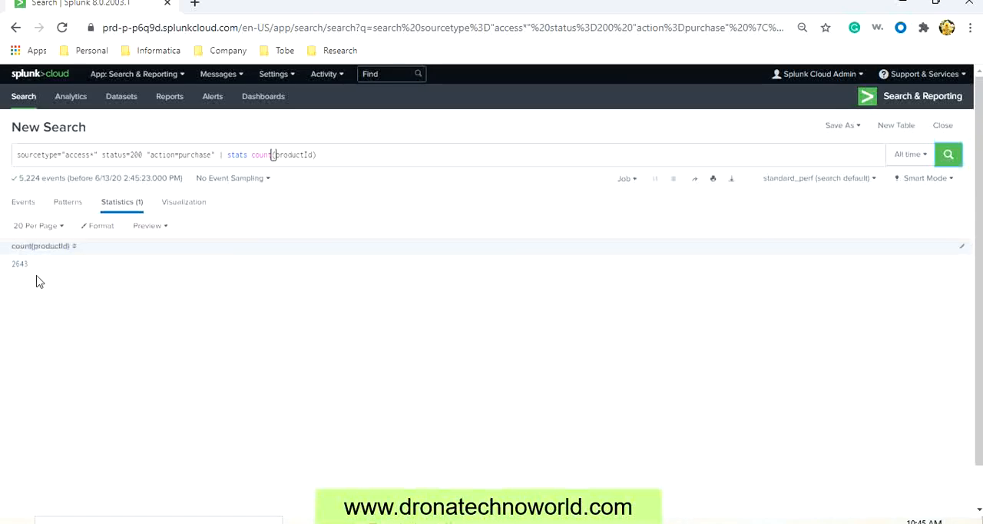
mouse_move(356, 153)
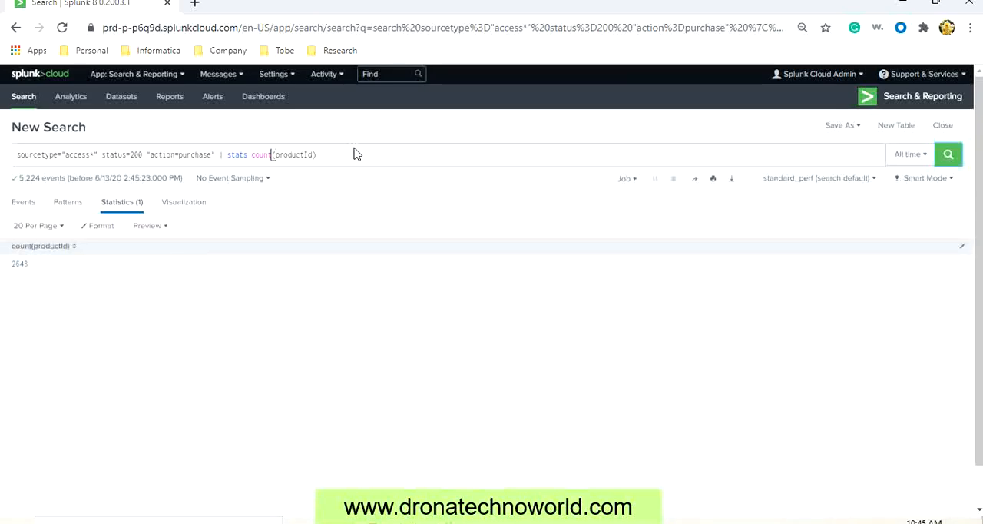
text(,)
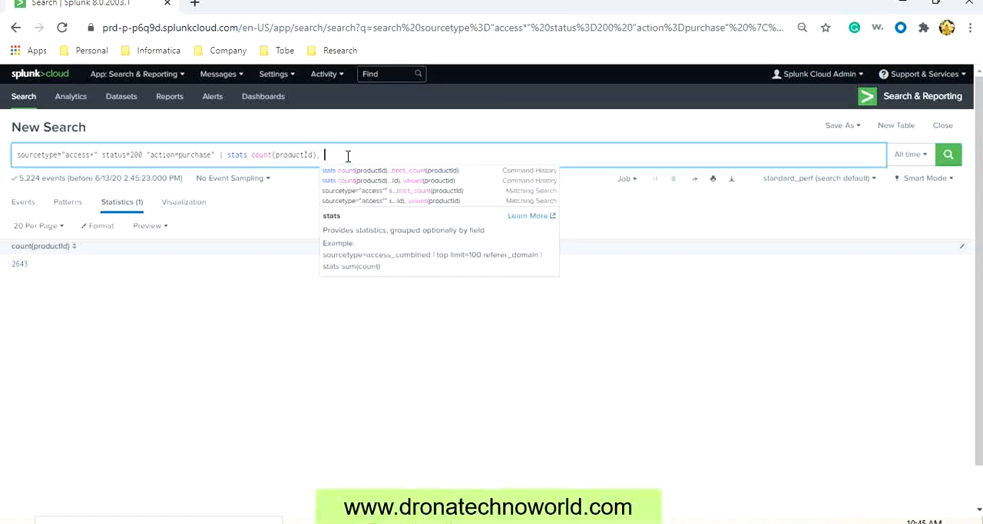
text(distinct_count(productId)
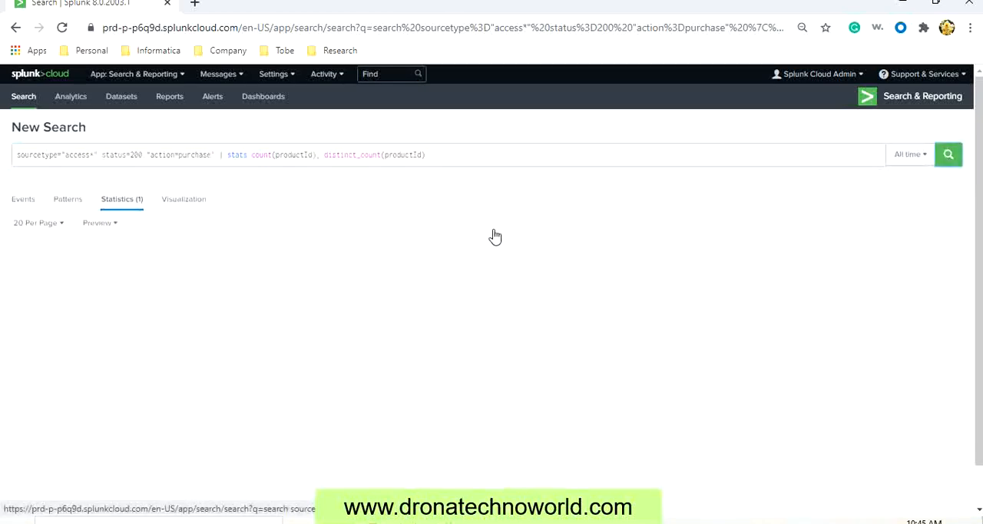
click(949, 154)
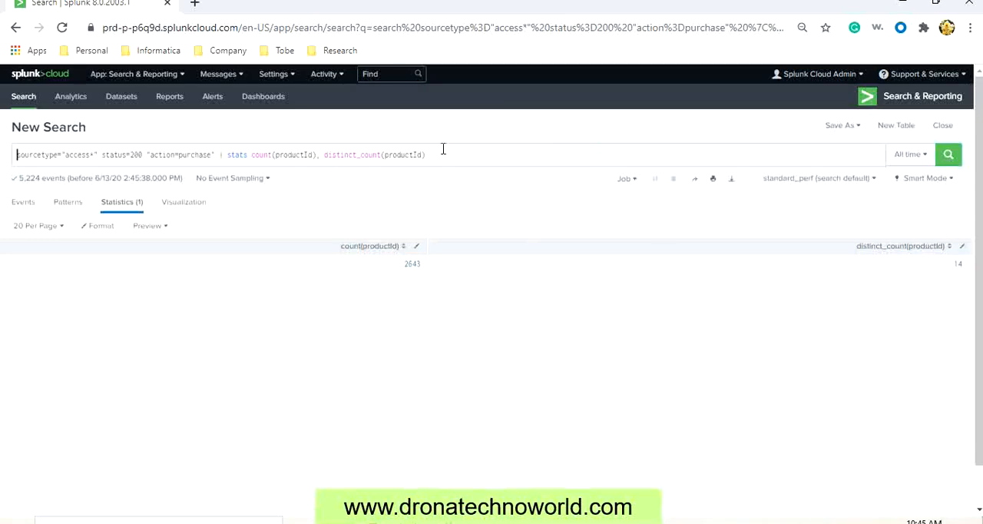
- Add values(productId) to the stats and rerun to list the product ID values
click(424, 154)
text(, values)
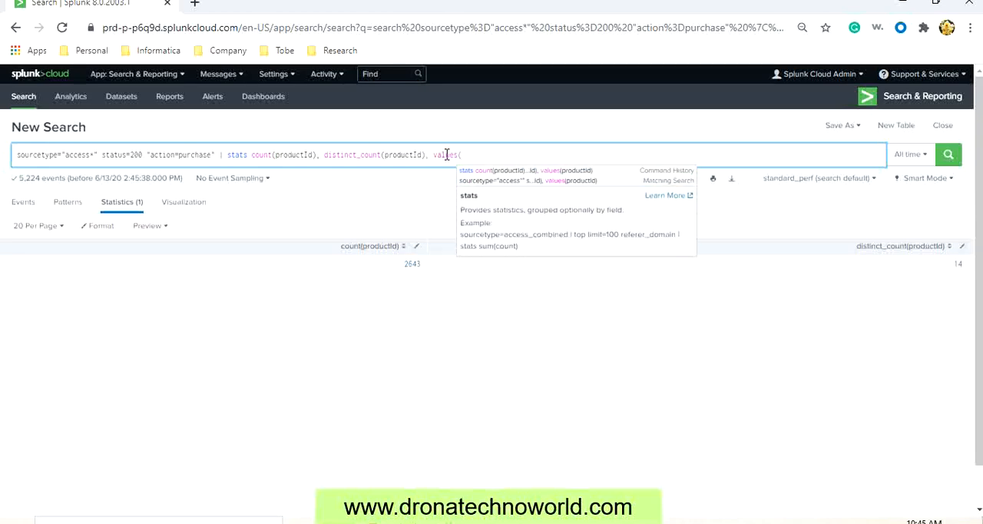
text((p)
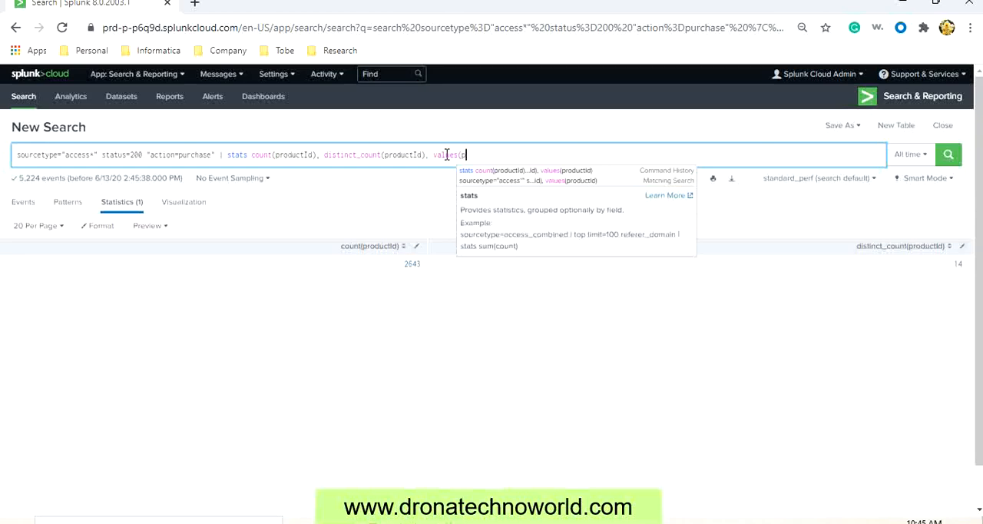
text(rodu)
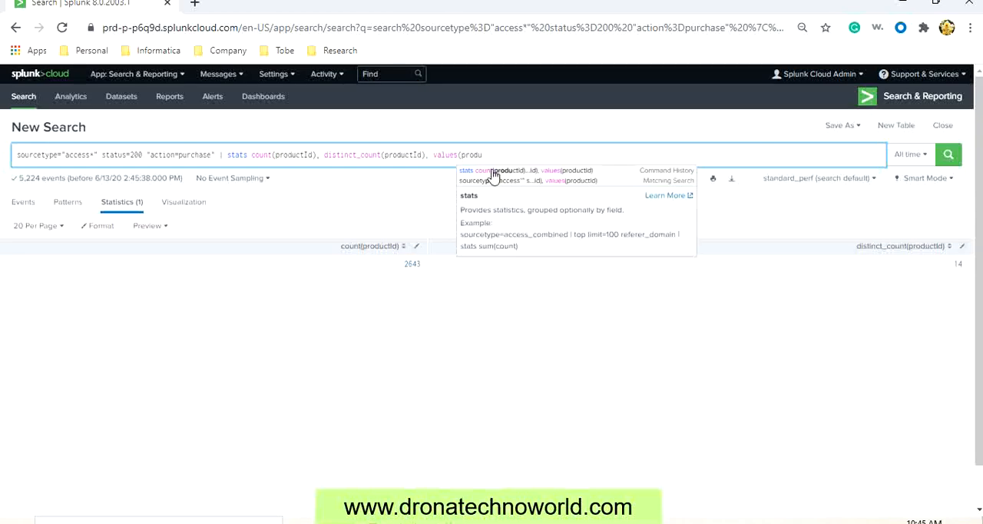
click(949, 153)
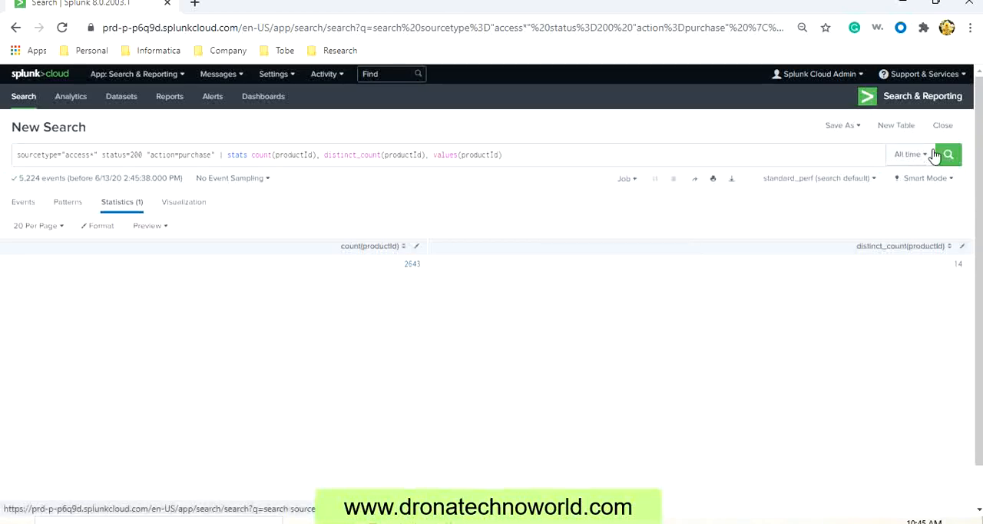
click(948, 154)
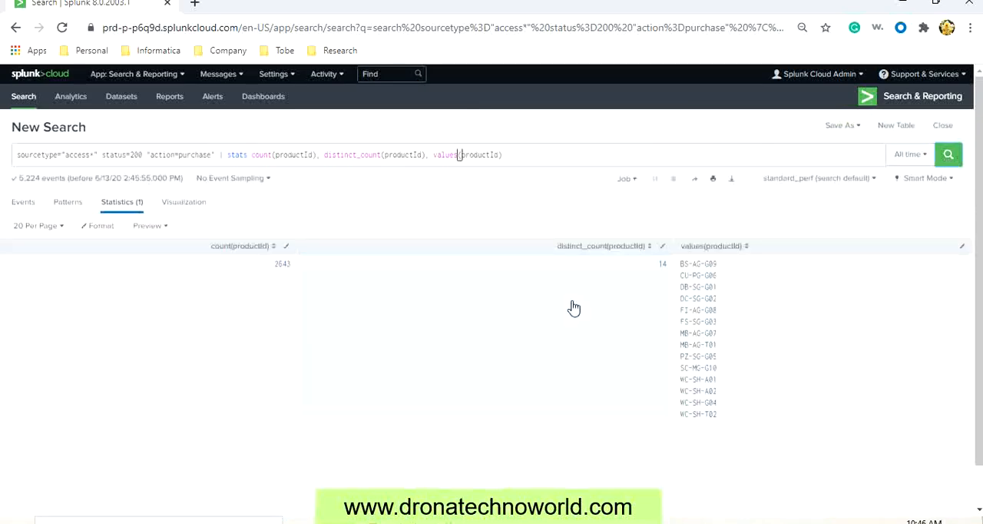
mouse_move(378, 313)
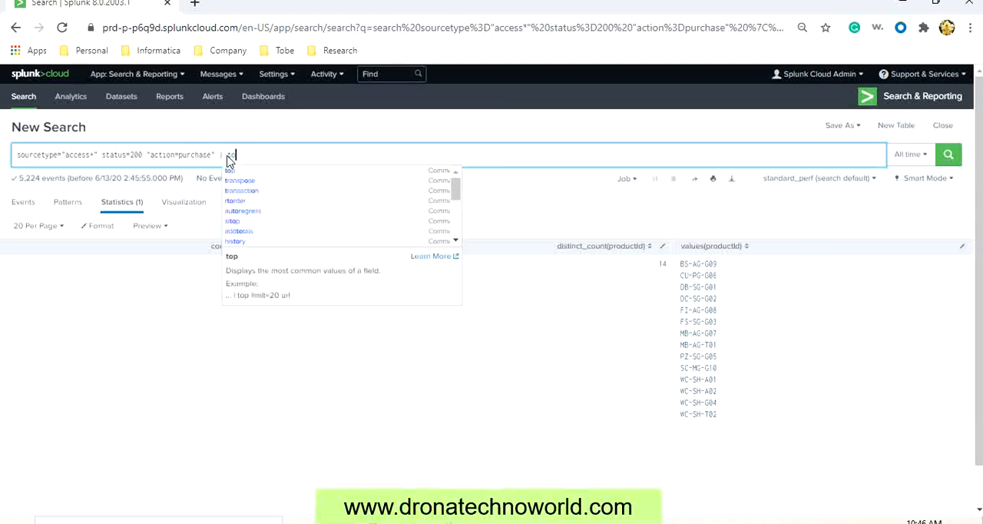
- Run '| top limit=1 clientip', finding 87.194.216.51 with 134 purchases (about 2.57%)
text(op limit=1 clientip)
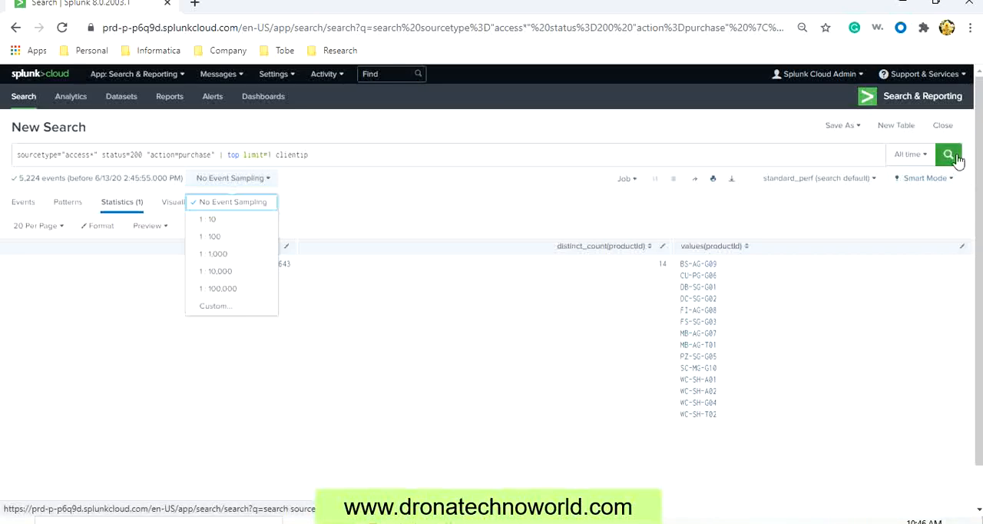
click(949, 154)
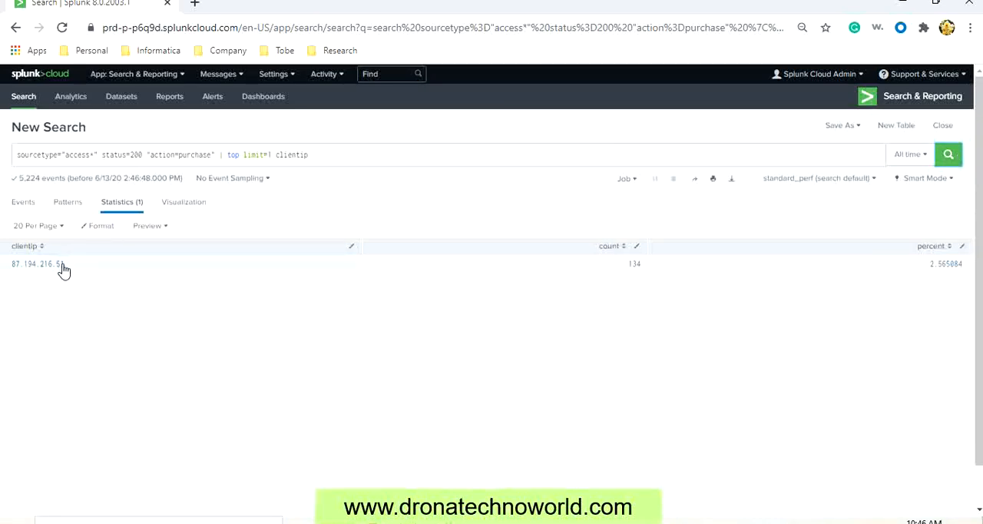
mouse_move(636, 277)
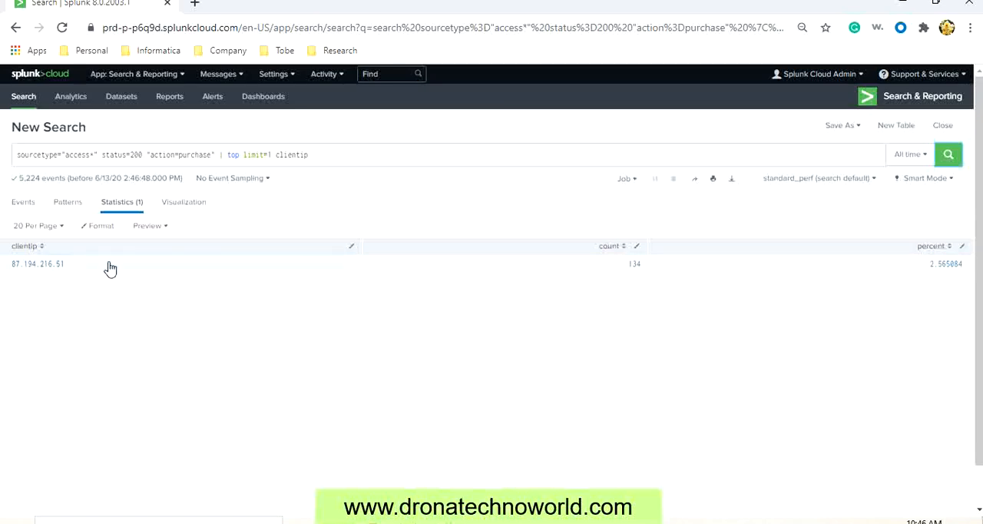
double_click(37, 264)
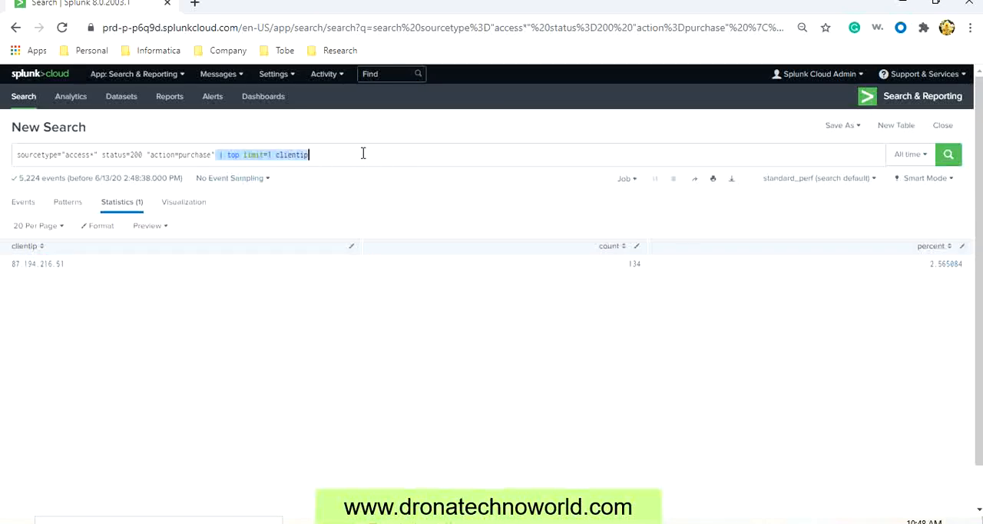
- Filter the purchase search to clientip="87.194.216.51", listing its 134 events
text(cl)
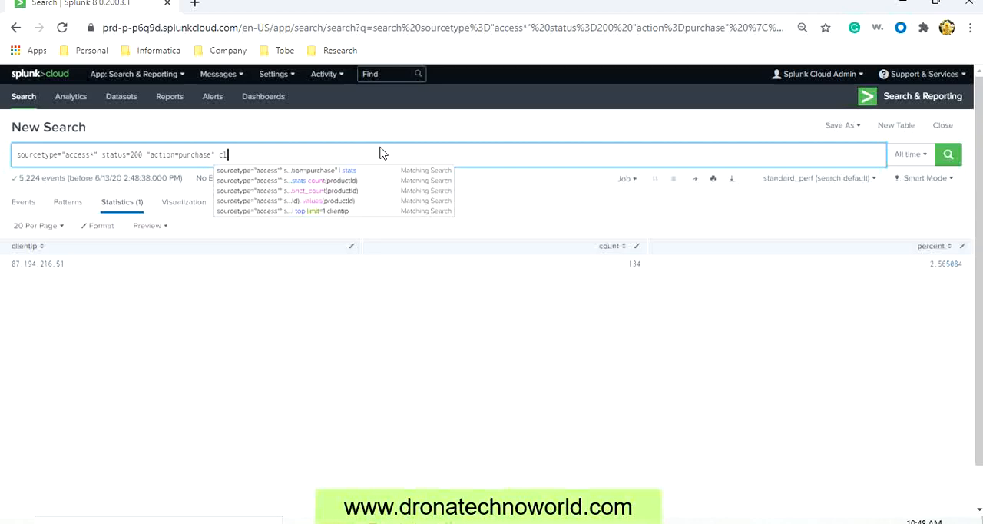
text(ientip="87.194.216.51)
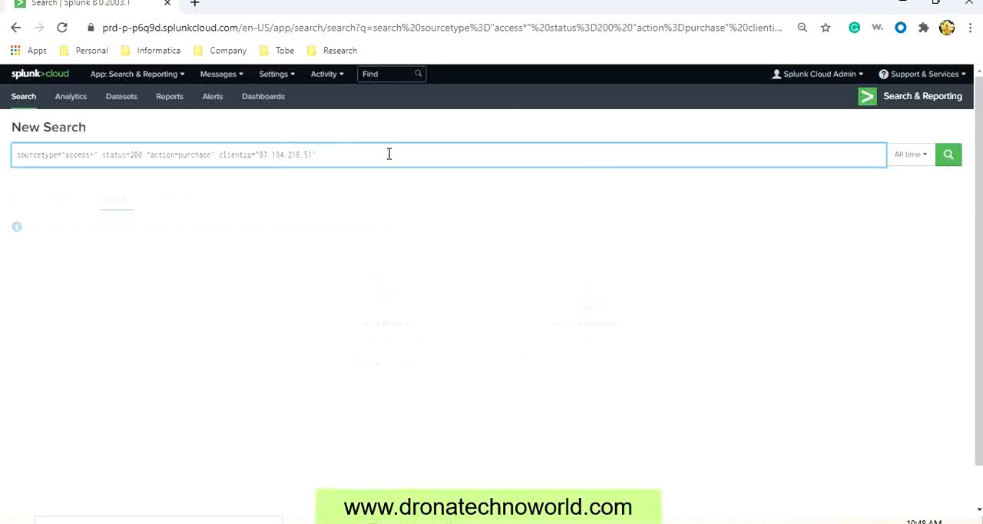
click(948, 154)
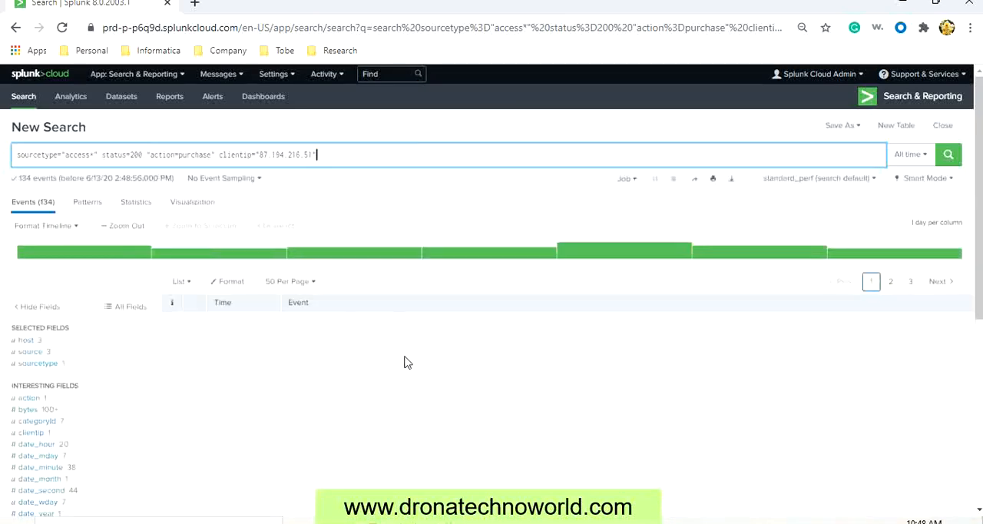
click(948, 154)
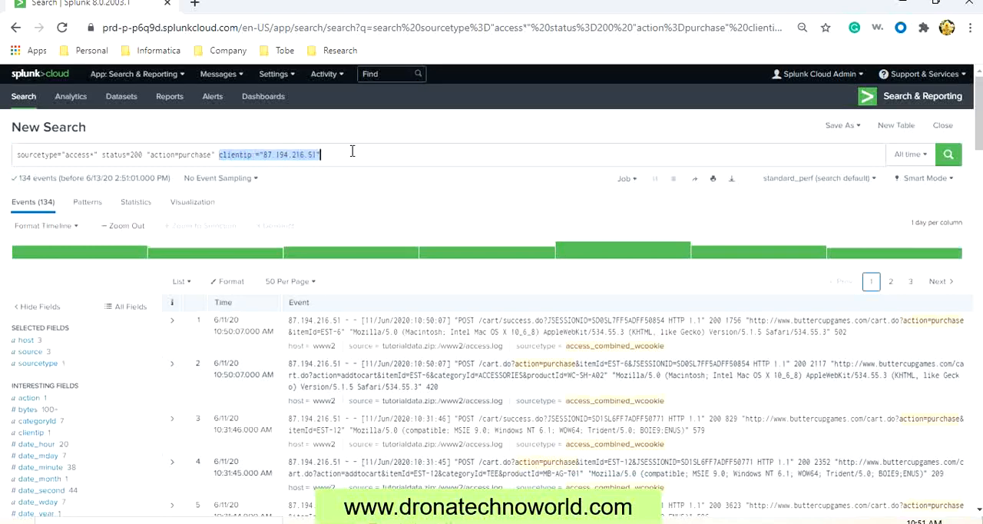
- Run '| stats count(productId) by clientip', listing 182 client IPs with purchase counts
text(| stats)
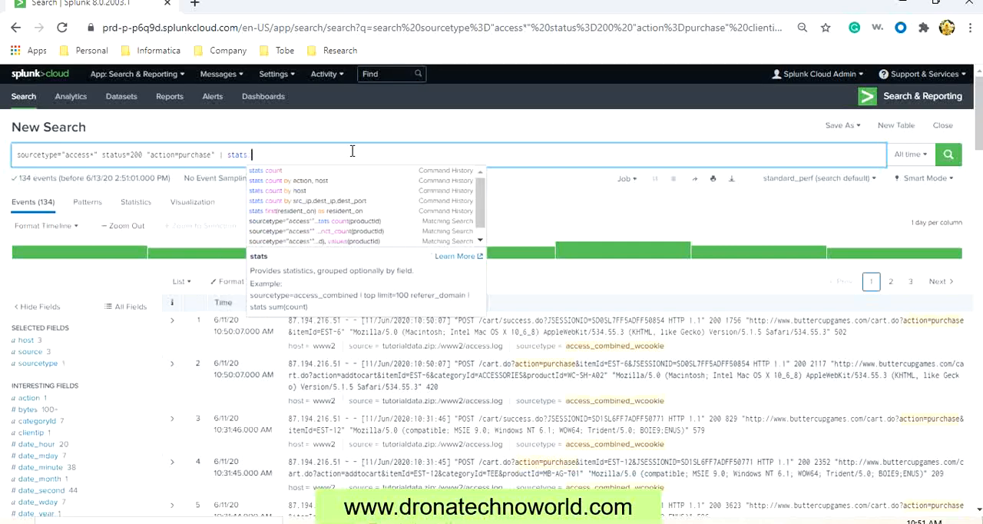
text(count()
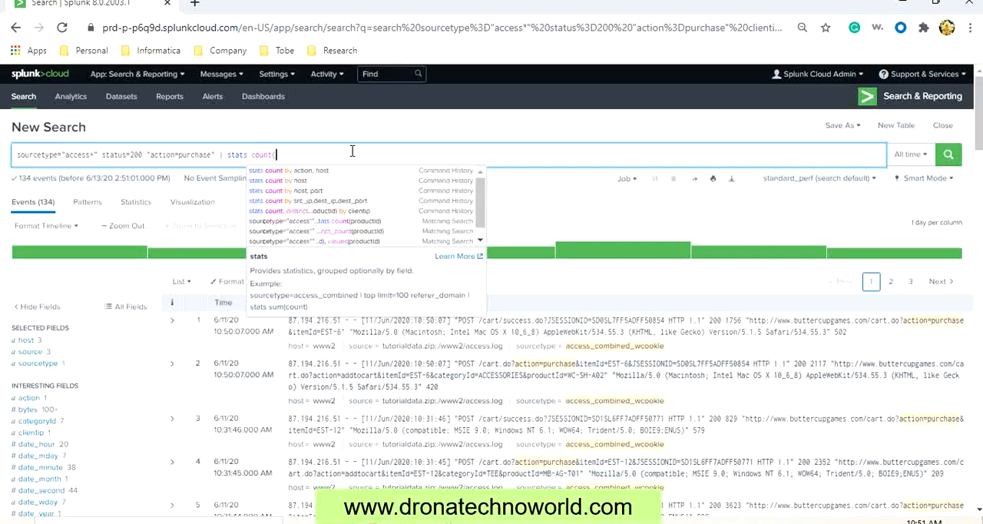
text(productId)
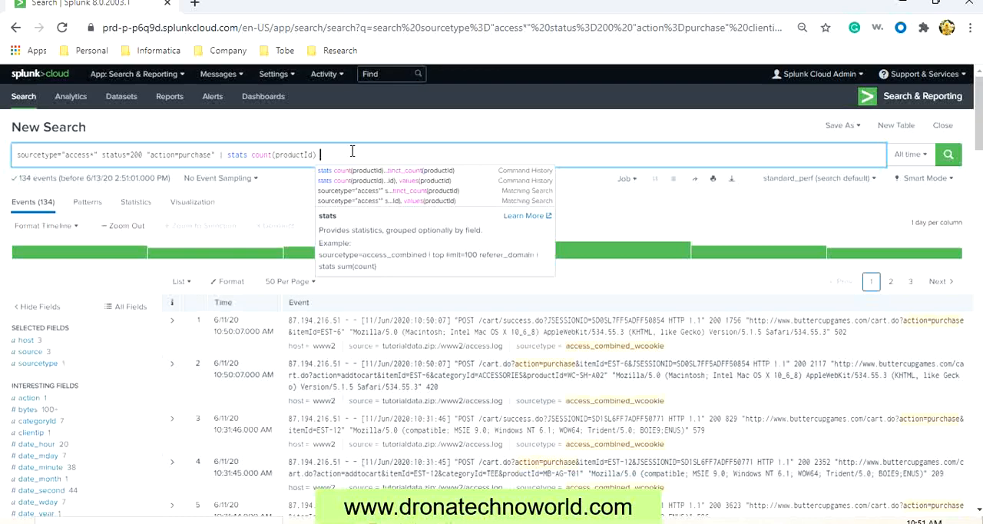
text(by c)
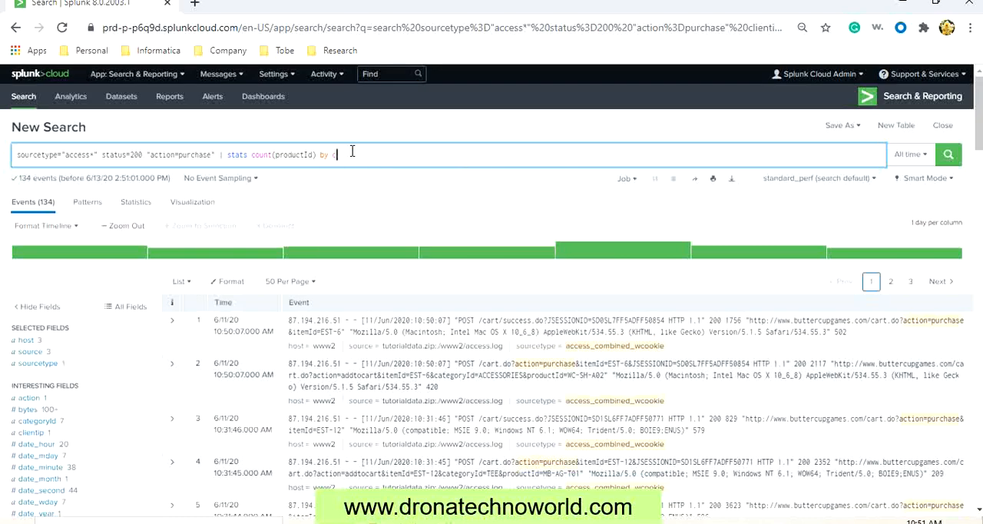
text(clientip)
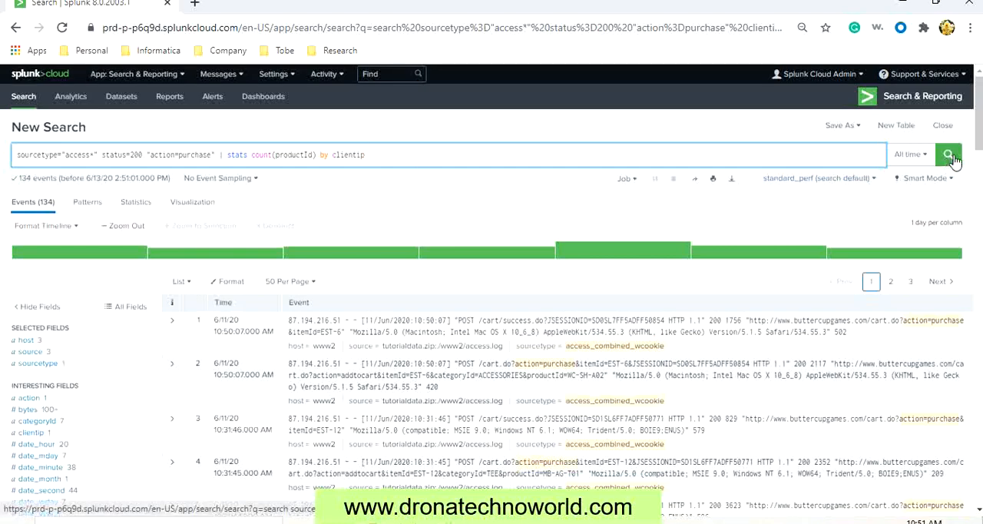
click(947, 154)
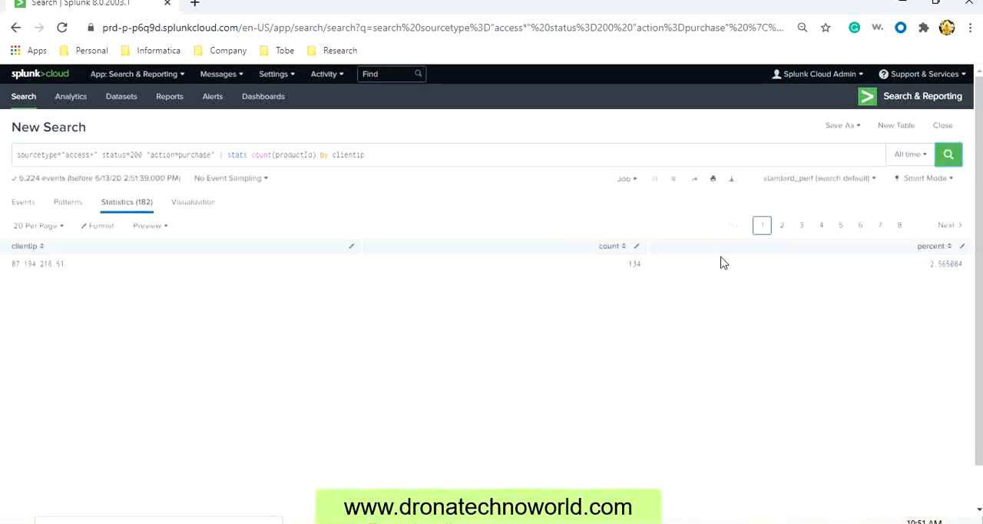
click(24, 246)
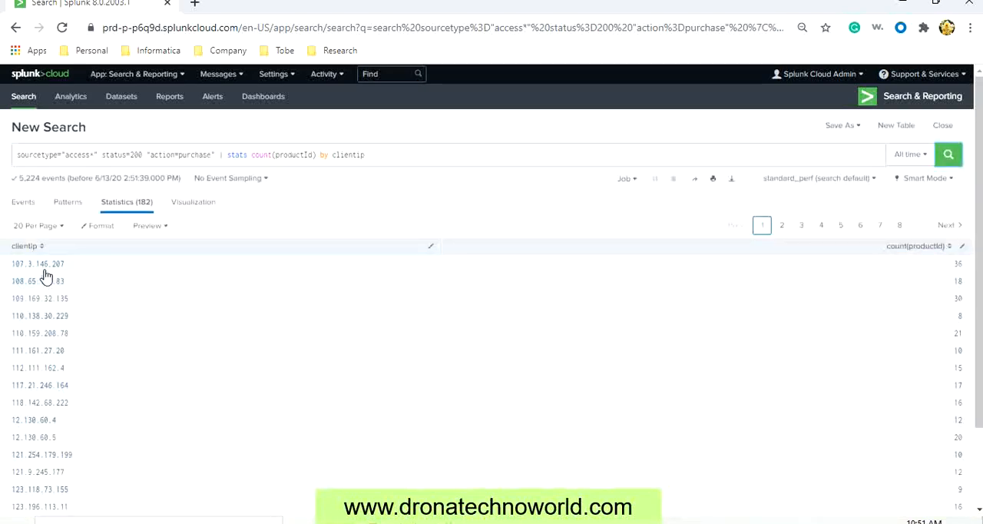
mouse_move(709, 338)
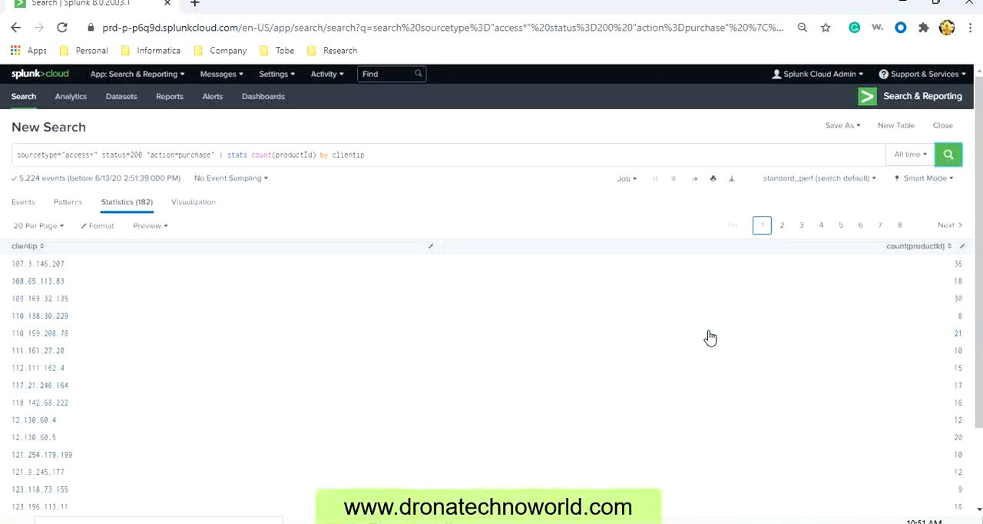
mouse_move(942, 322)
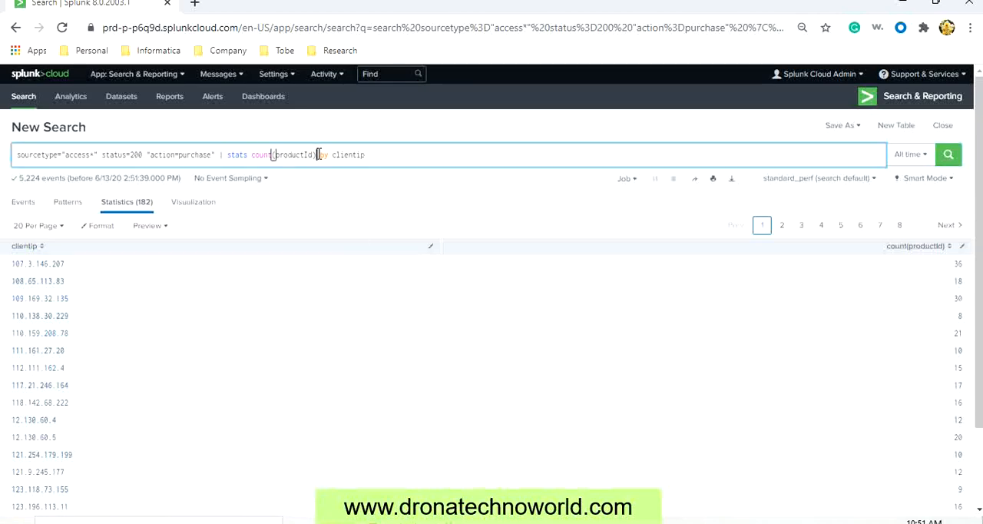
- Insert values(productId) into the stats by clientip to show each IP's purchased product IDs
text(values(productId)
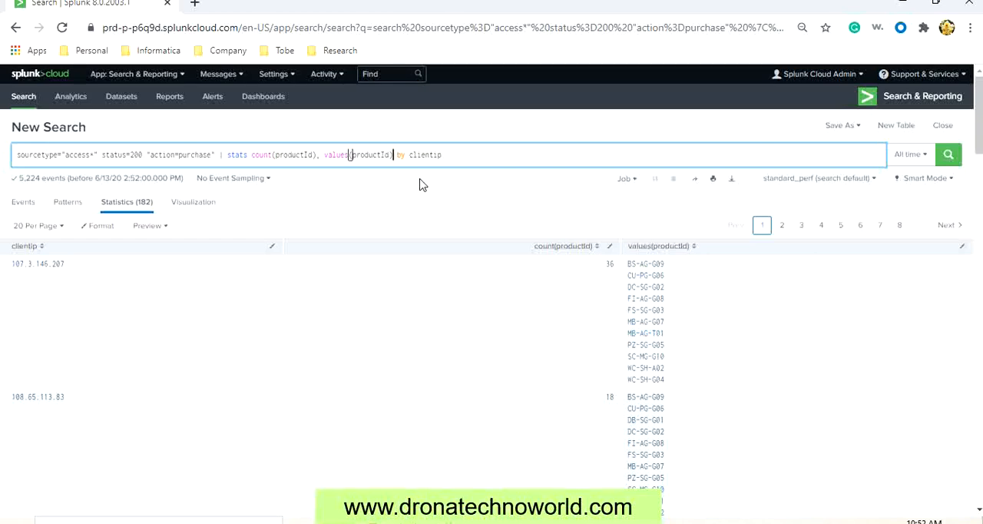
mouse_move(362, 172)
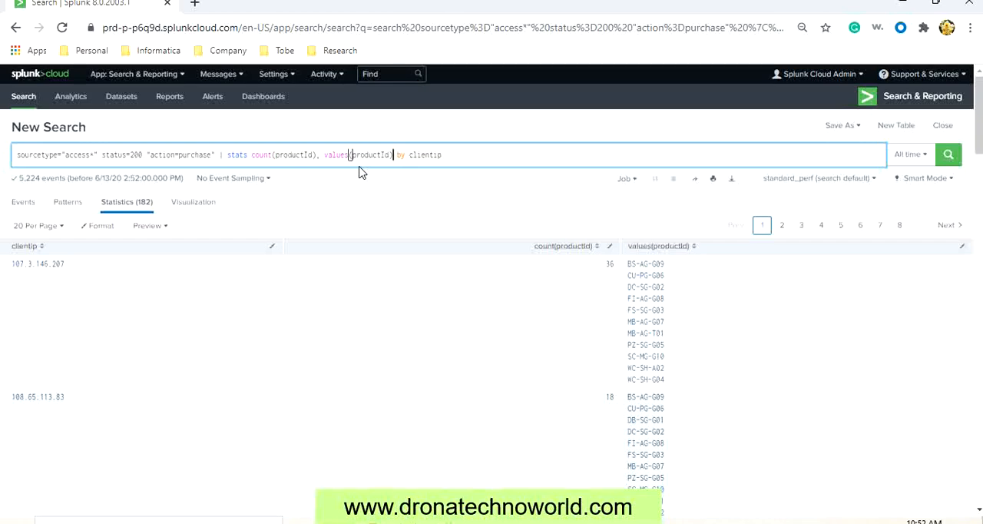
mouse_move(461, 172)
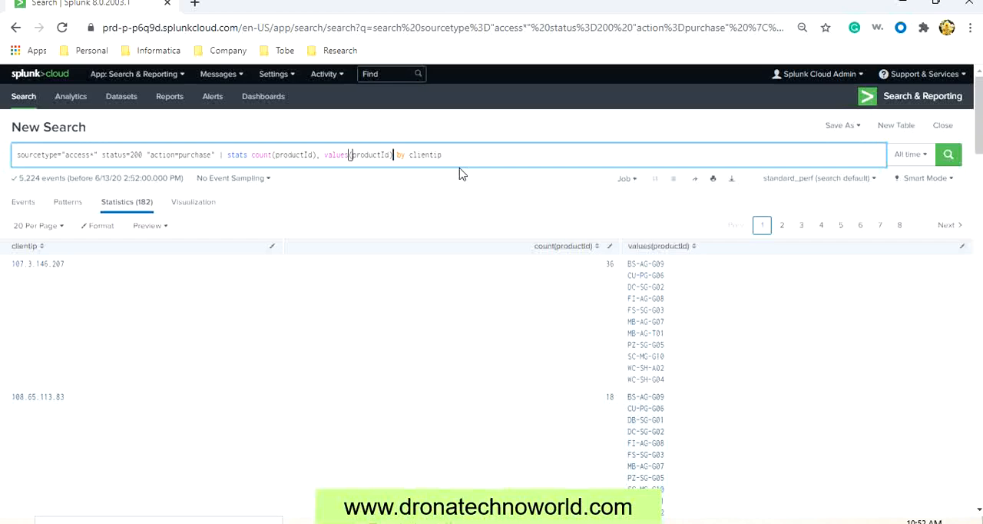
mouse_move(444, 175)
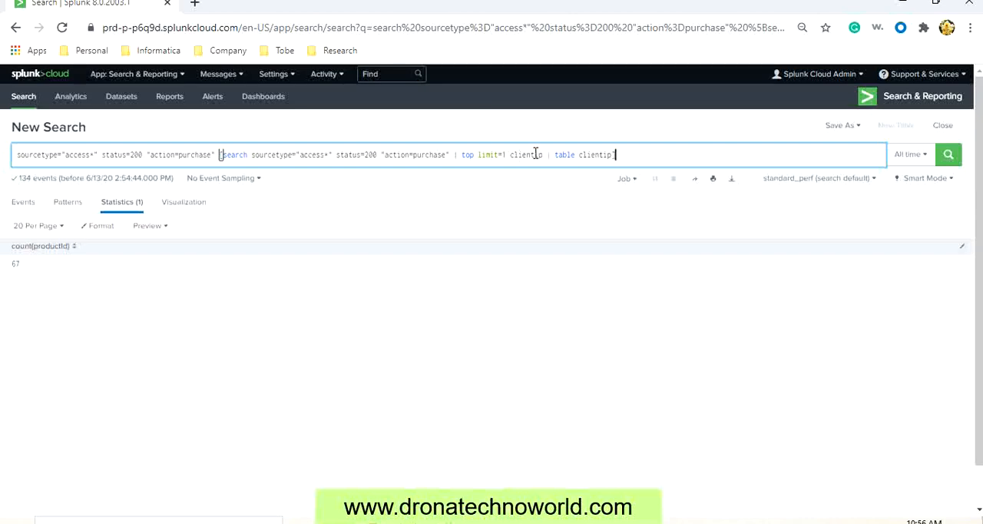
mouse_move(626, 146)
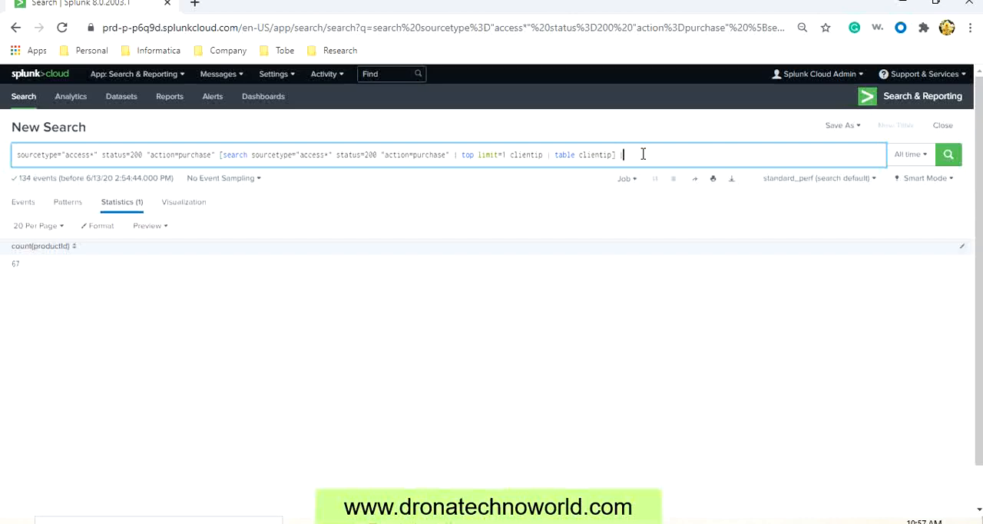
- Run the subsearch query counting events and distinct productId by clientip for the top client 87.194.216.51
text(stats count, distinct_count(productId)
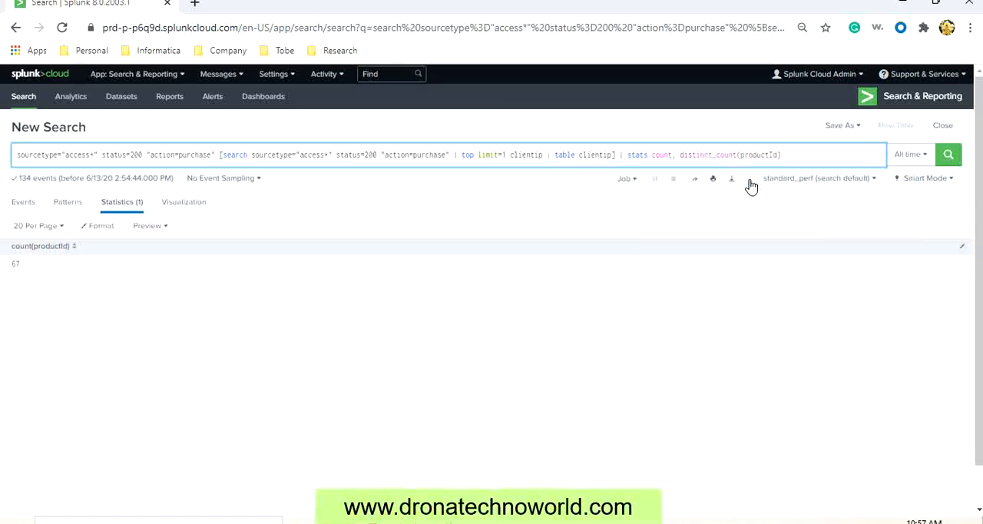
text(by)
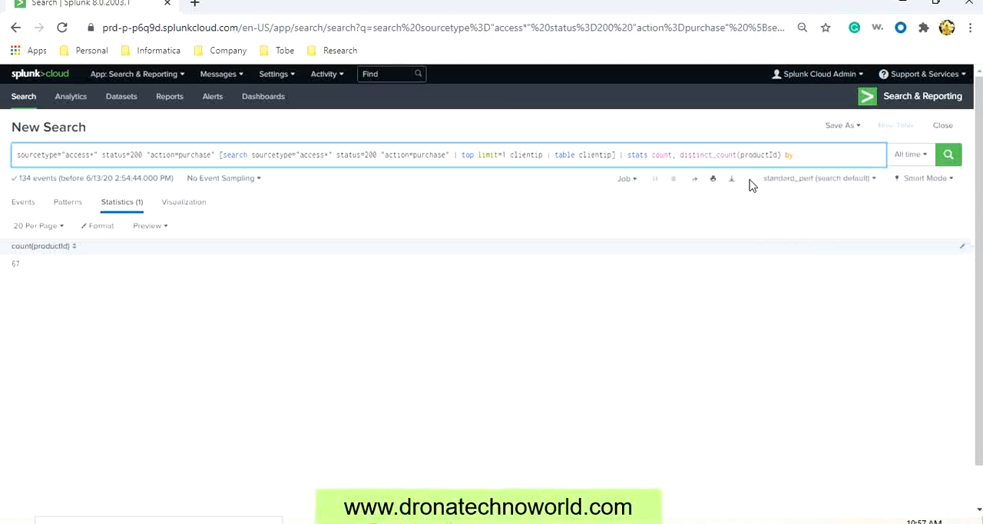
text(c)
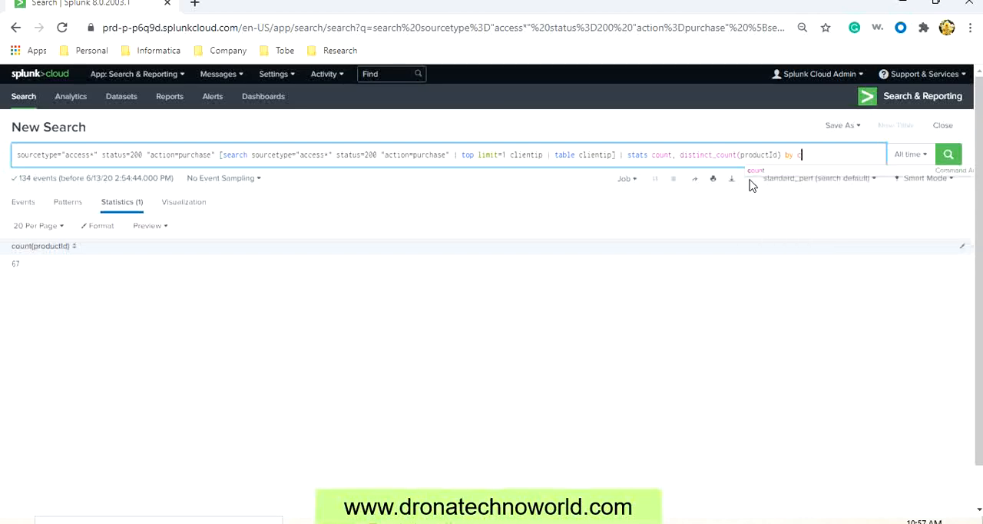
text(clientip)
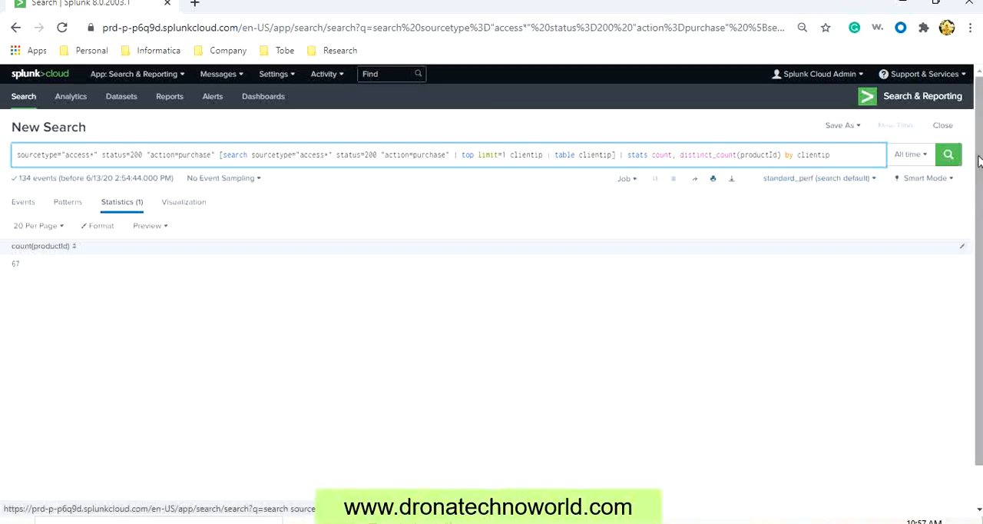
click(947, 154)
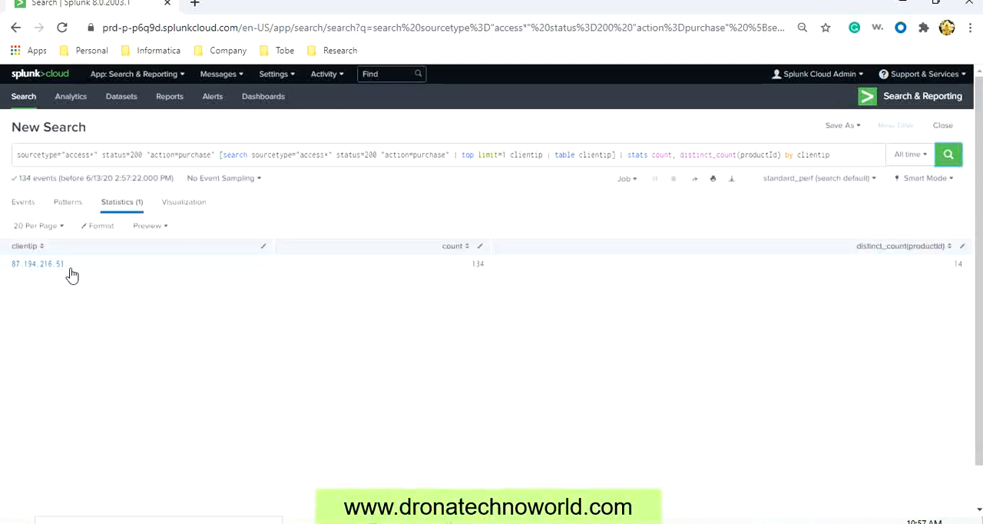
mouse_move(473, 282)
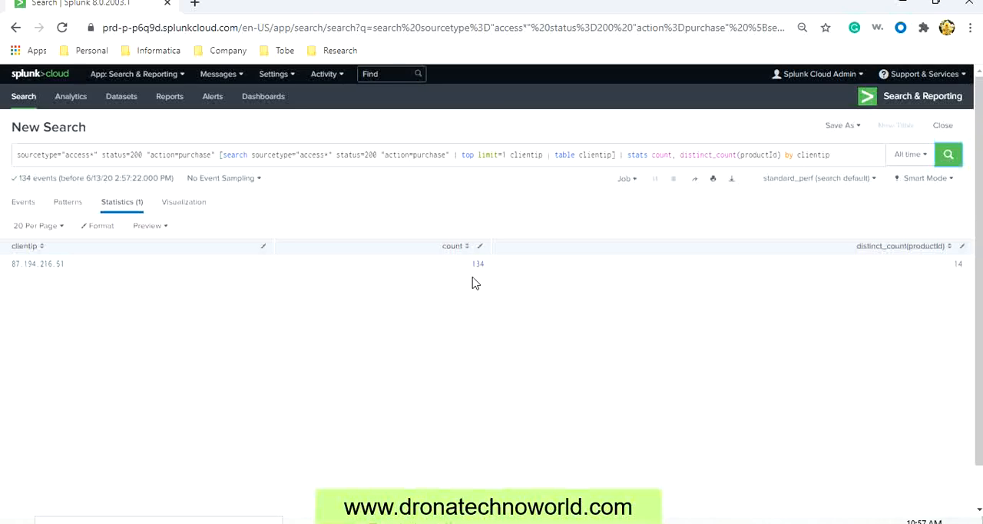
mouse_move(390, 249)
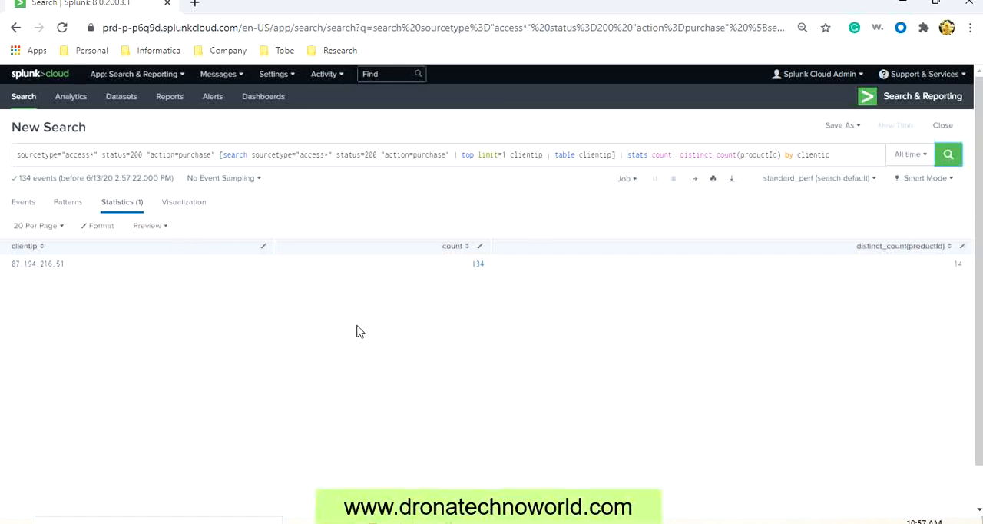
mouse_move(184, 203)
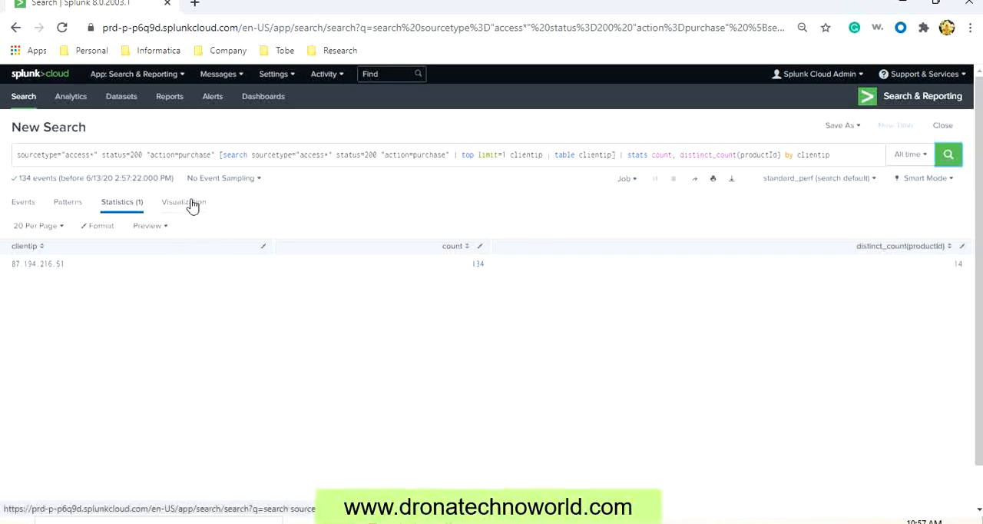
- Show the top client's count and distinct products as a single-slice pie chart in Visualization
click(181, 201)
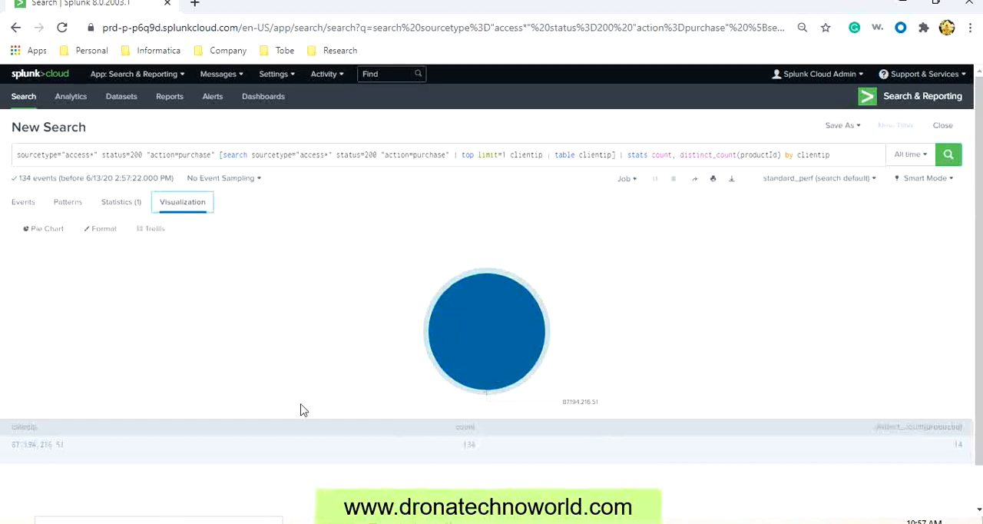
mouse_move(457, 376)
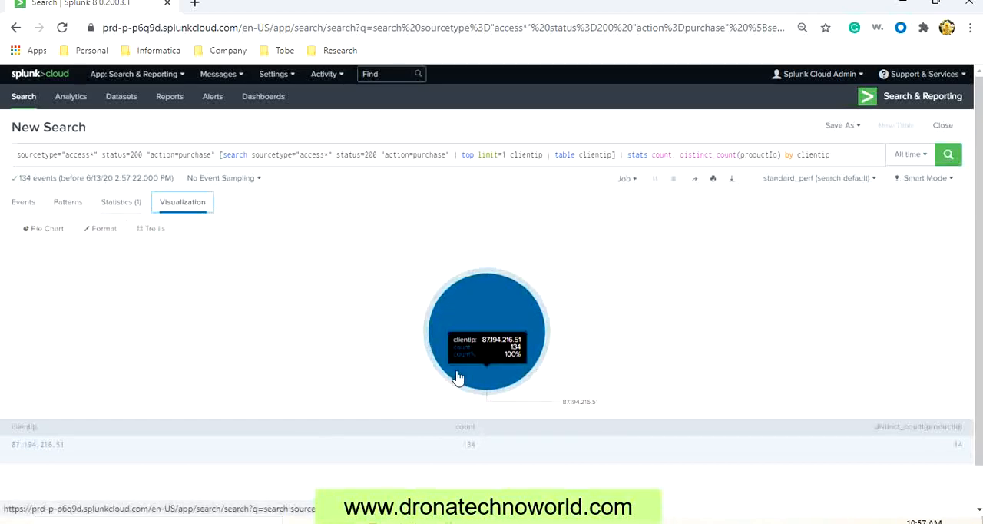
click(832, 153)
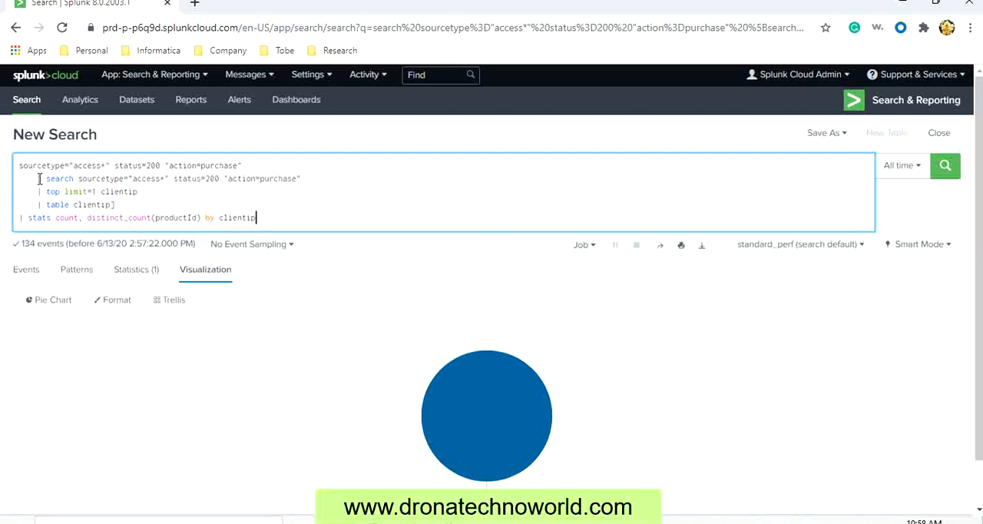
- Select the bracketed subsearch lines in the multi-line formatted search bar
drag(46, 178, 115, 205)
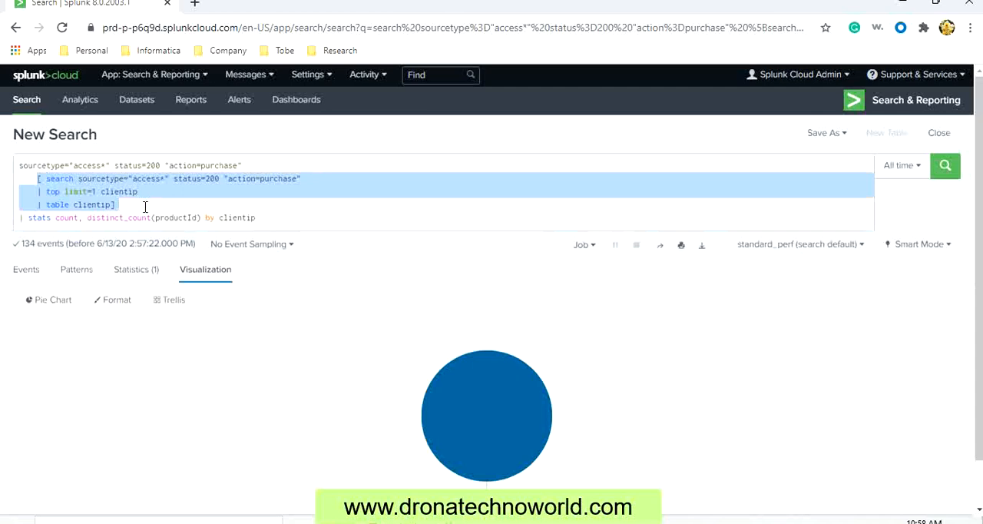